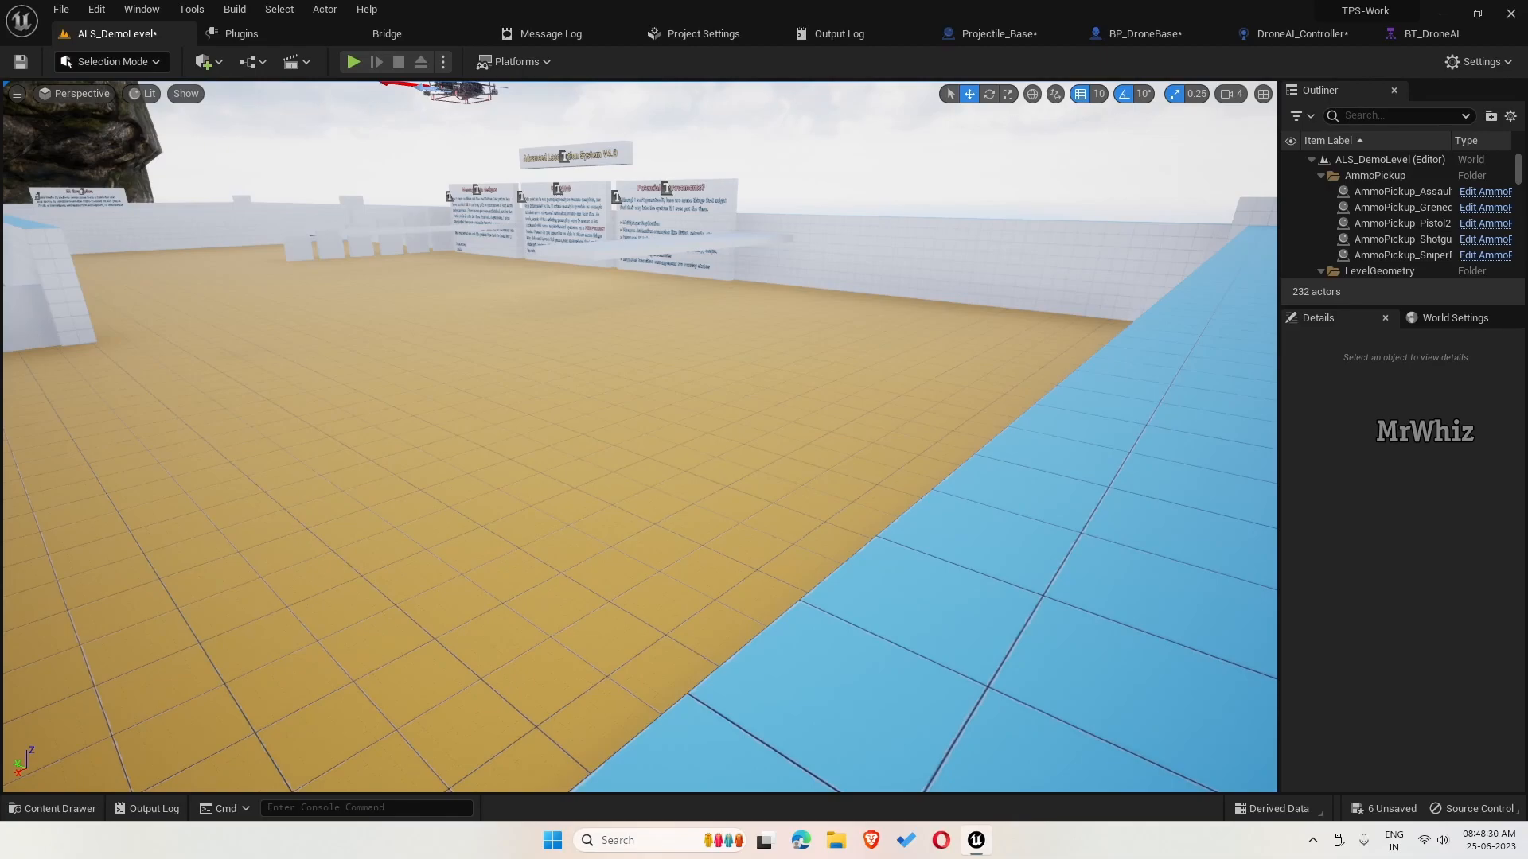
mouse_move(1246, 338)
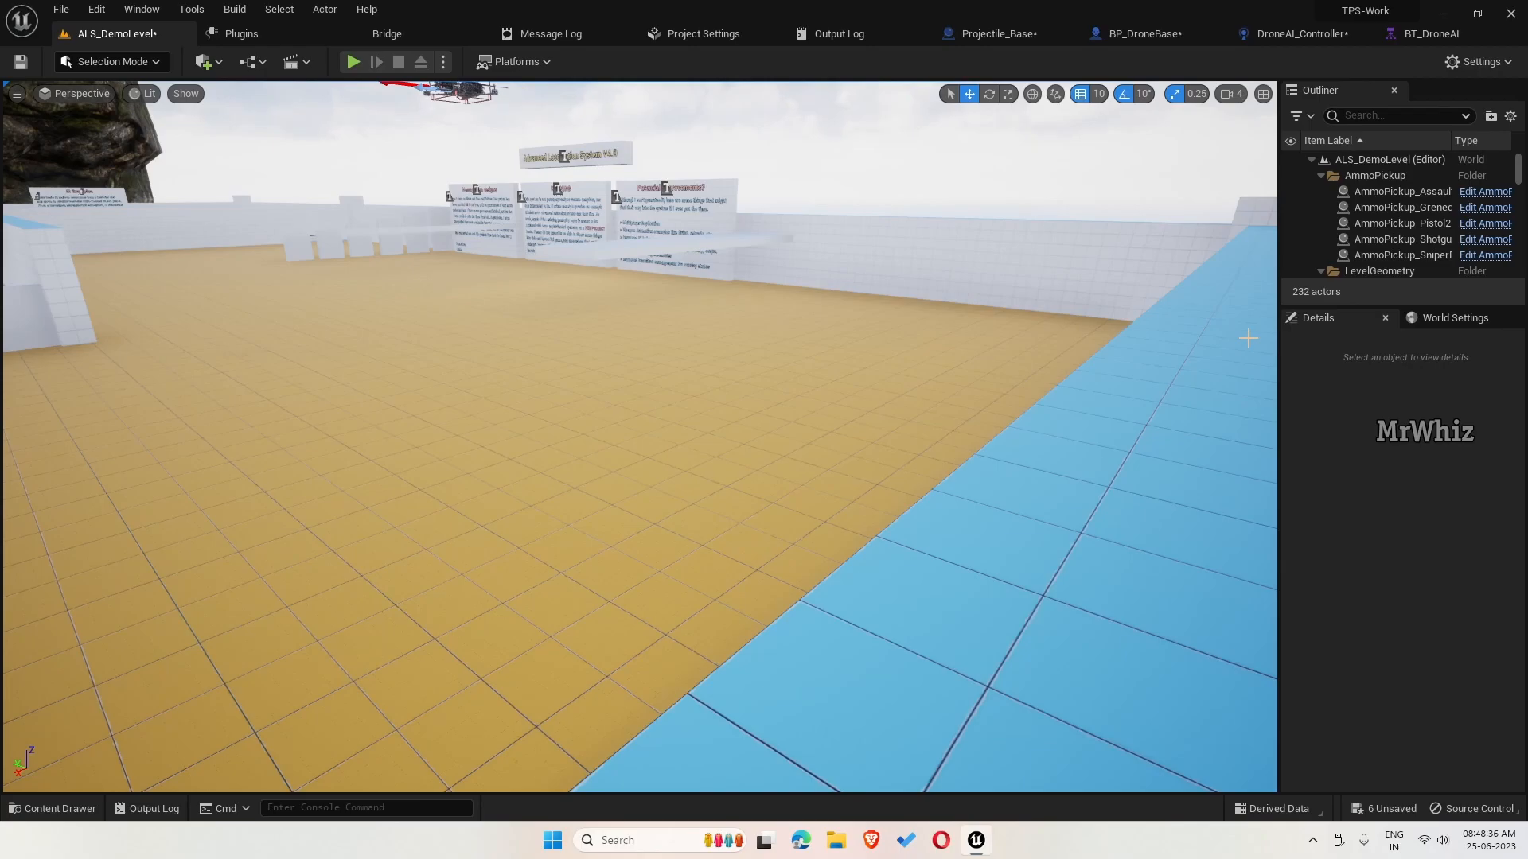
mouse_move(1423, 9)
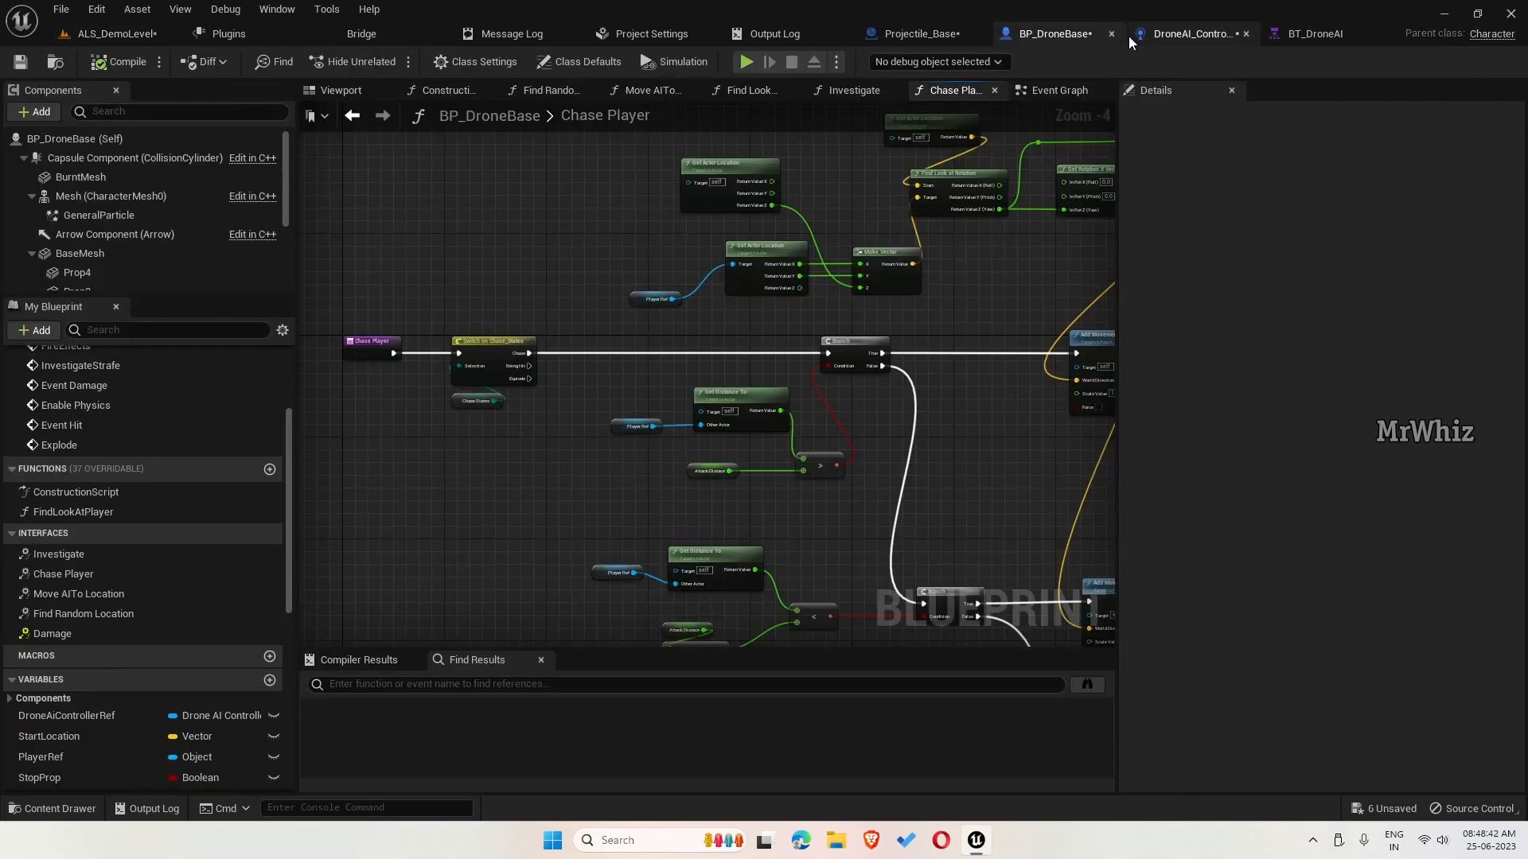
- Bring the Chase, Being Hit and Explode outputs of Switch on Chase_States into view
click(1051, 34)
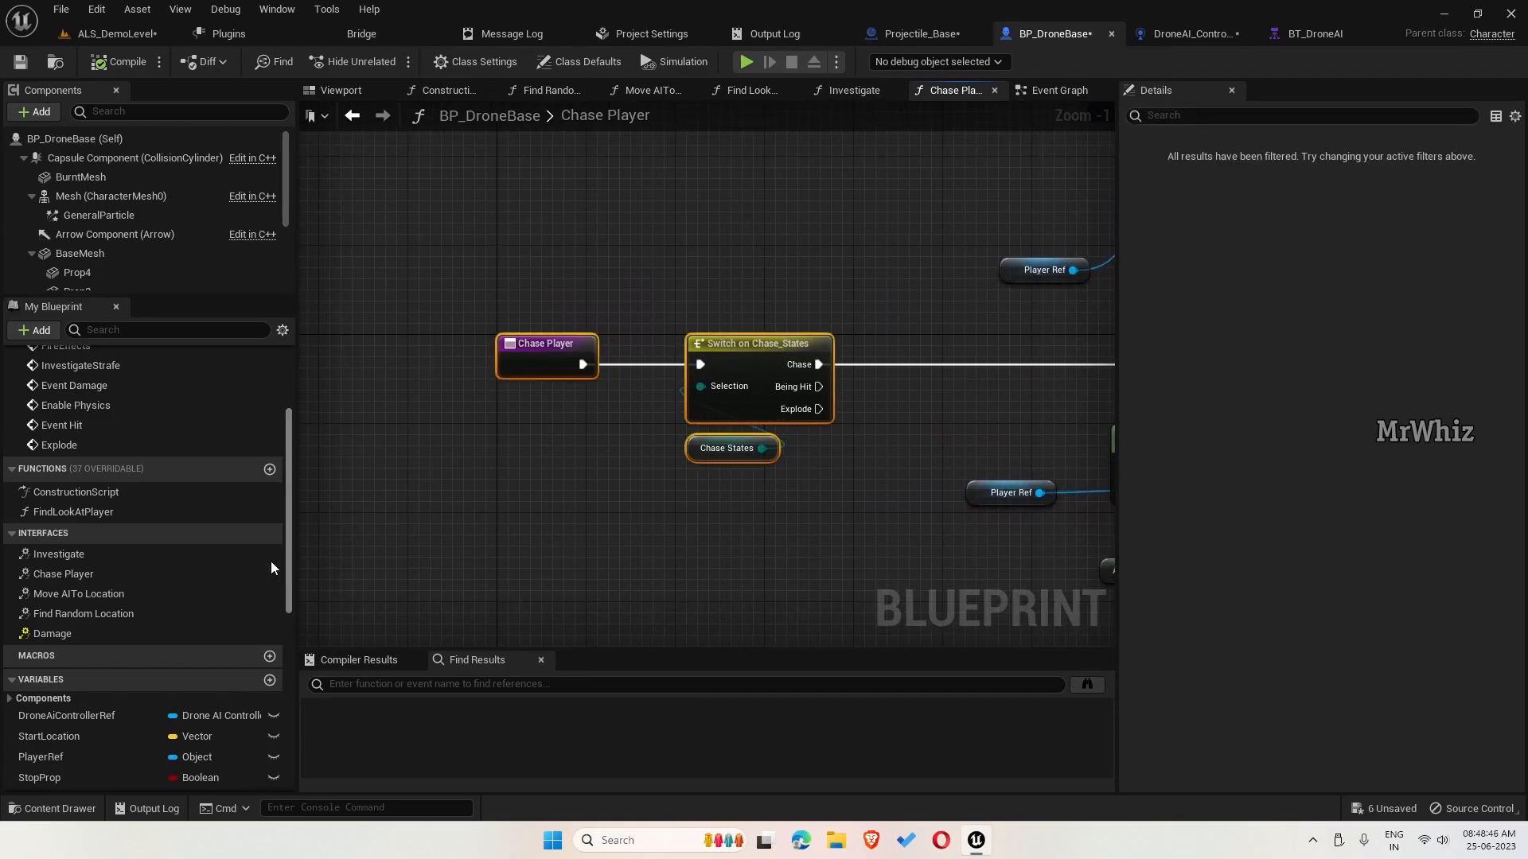
mouse_move(63, 574)
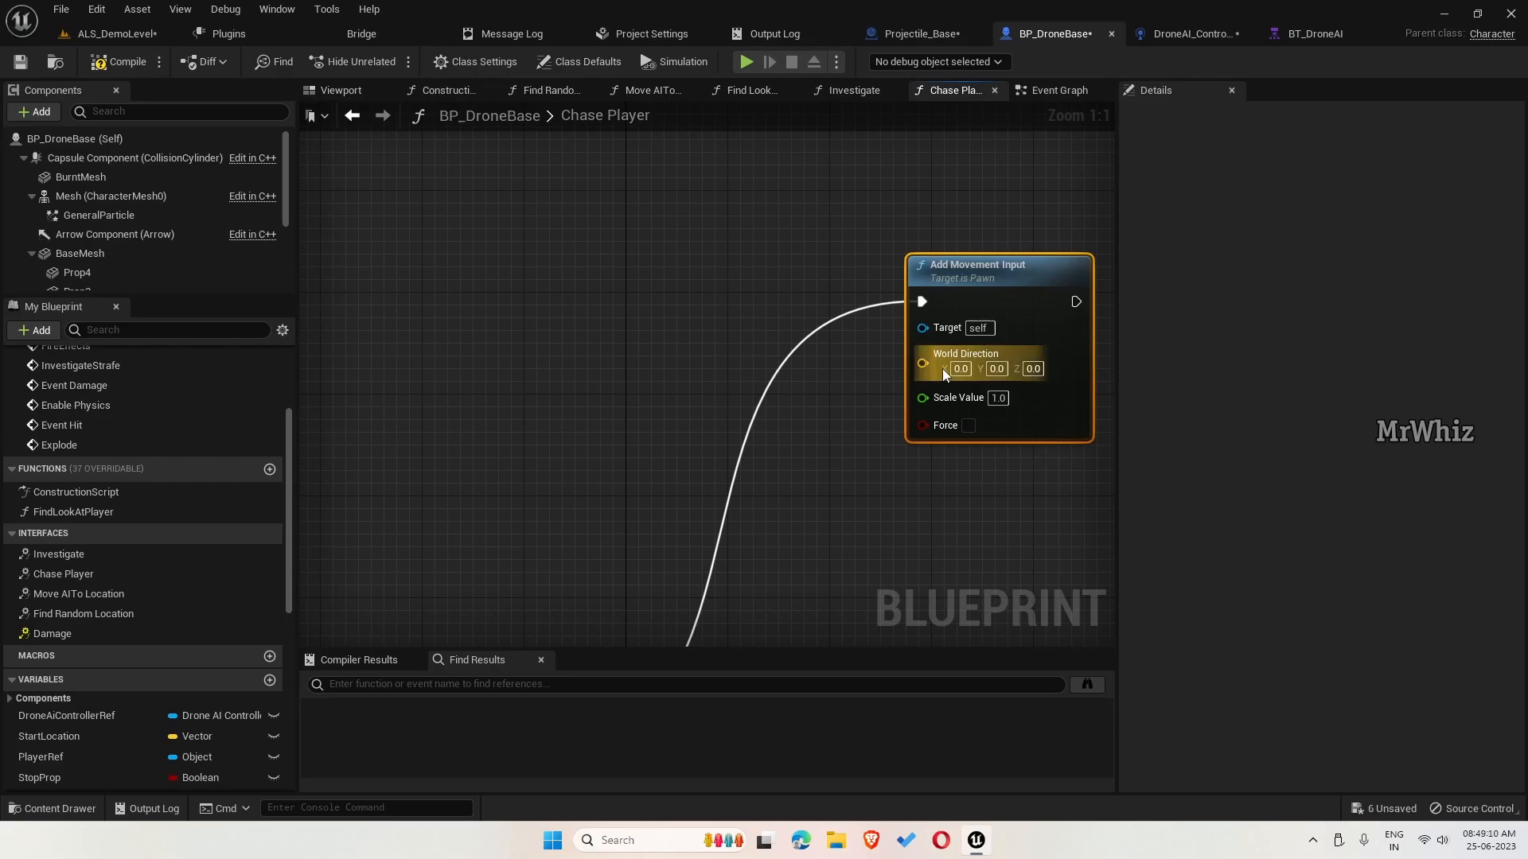
- Add a Make Vector node and split Local Impulse Value into X, Y, Z
text(make)
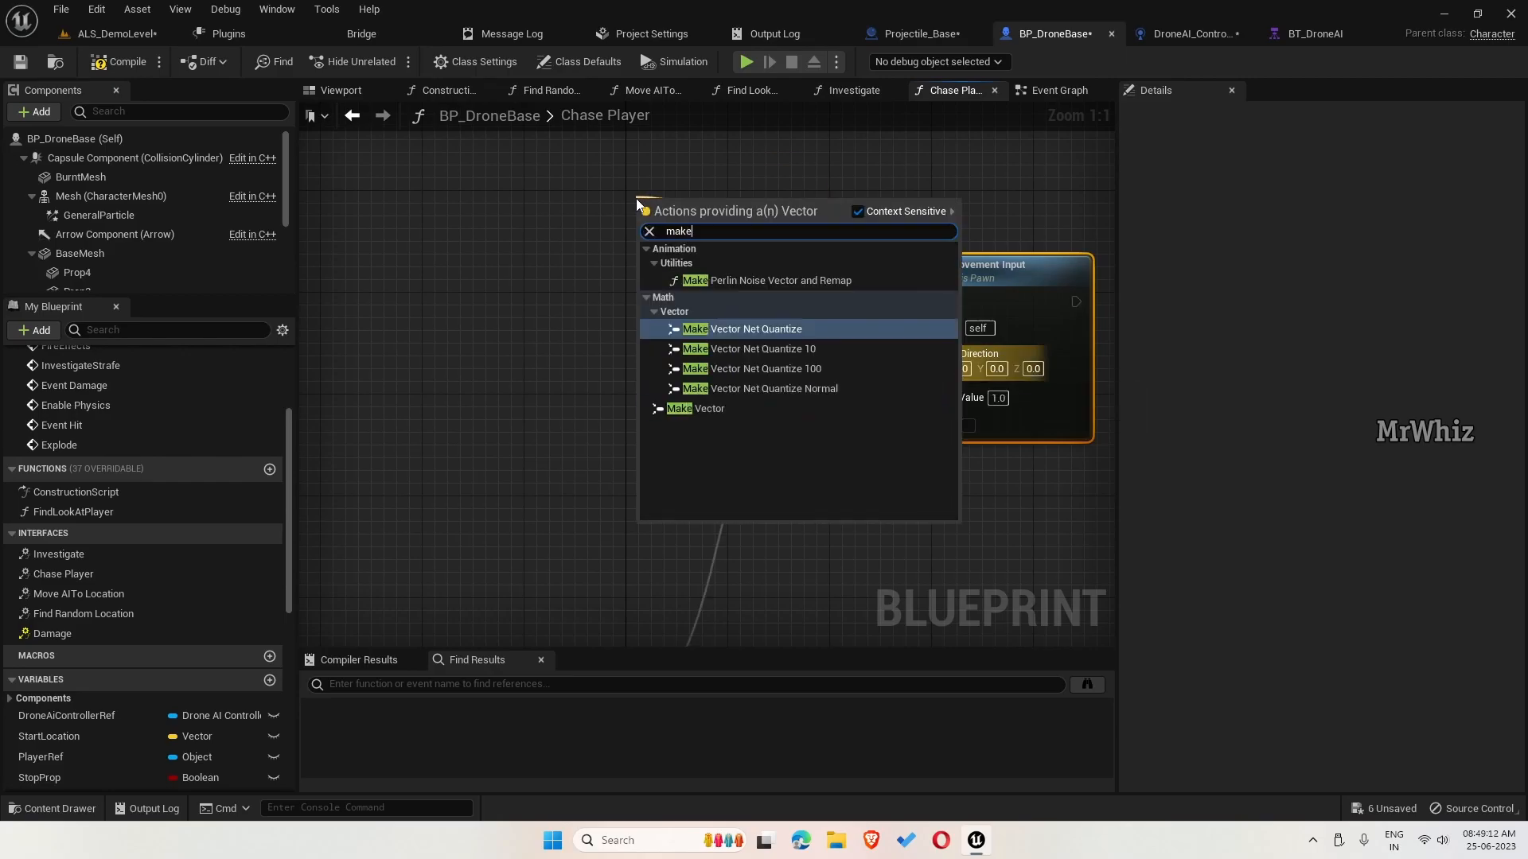
text(ve)
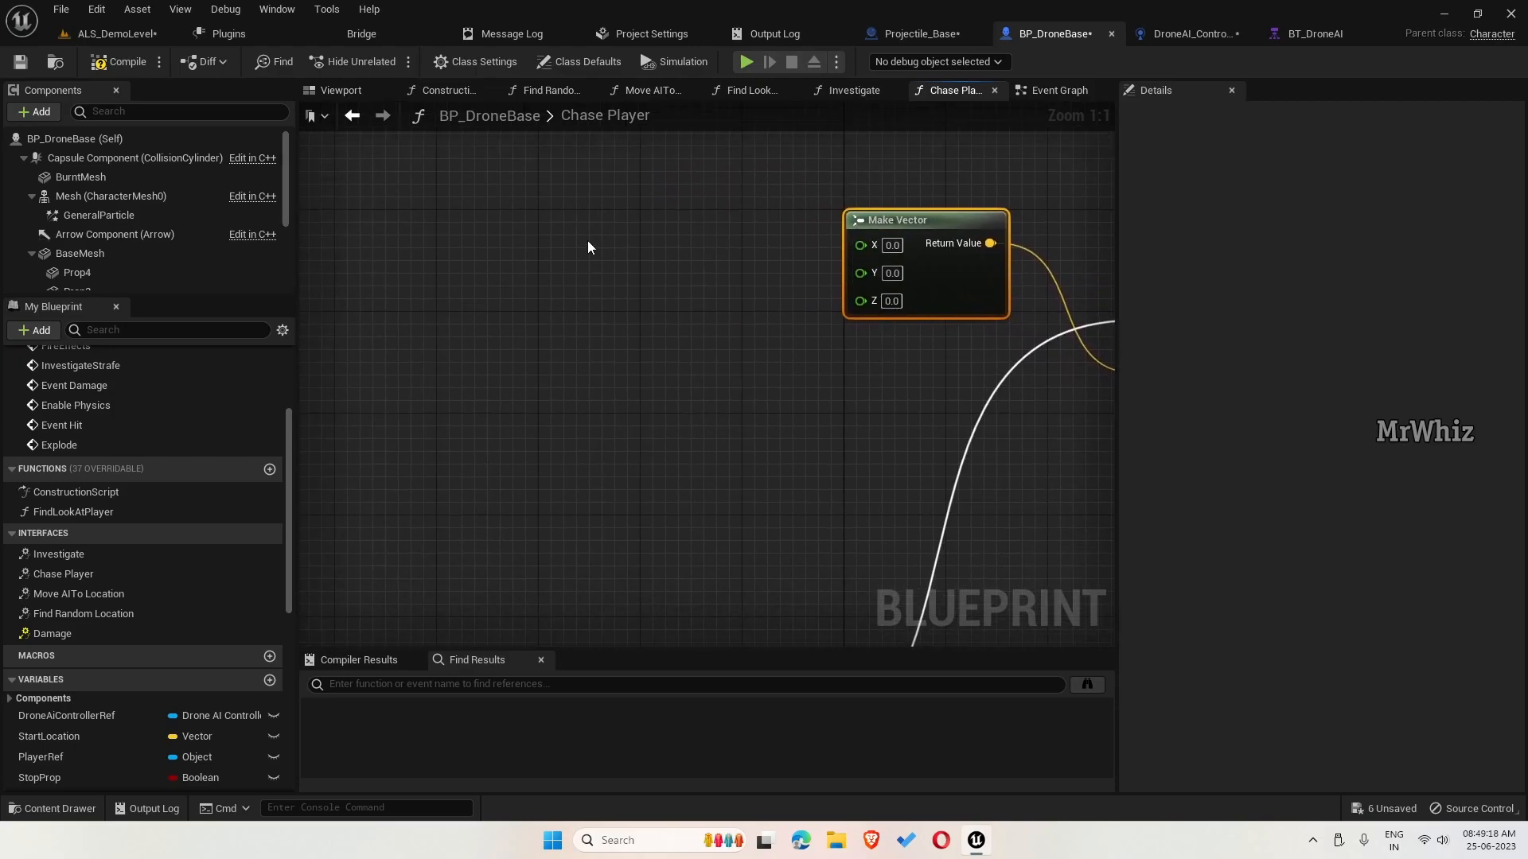
text(impulse)
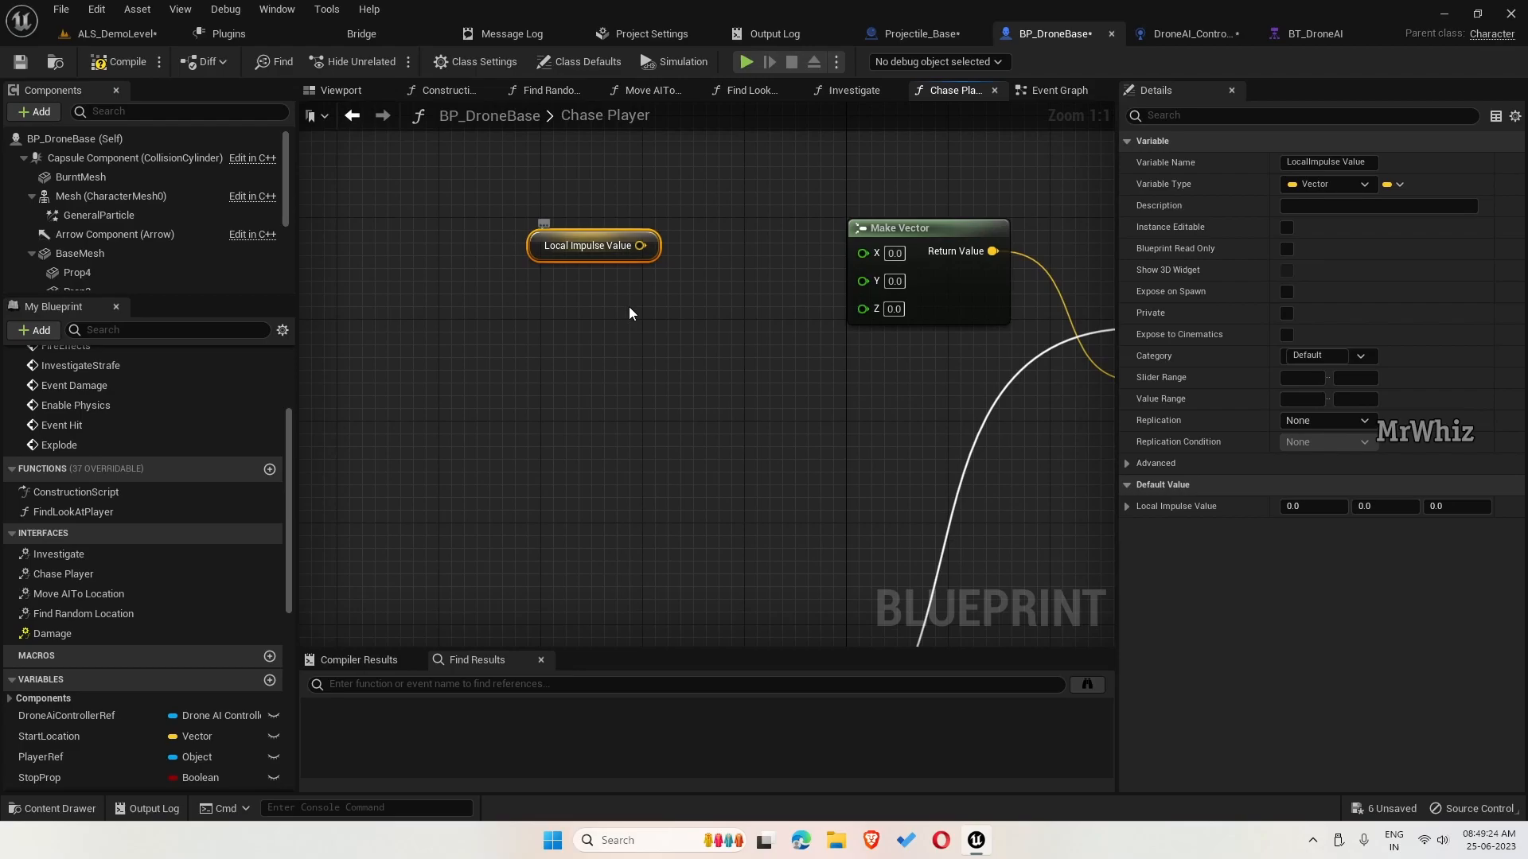
right_click(591, 244)
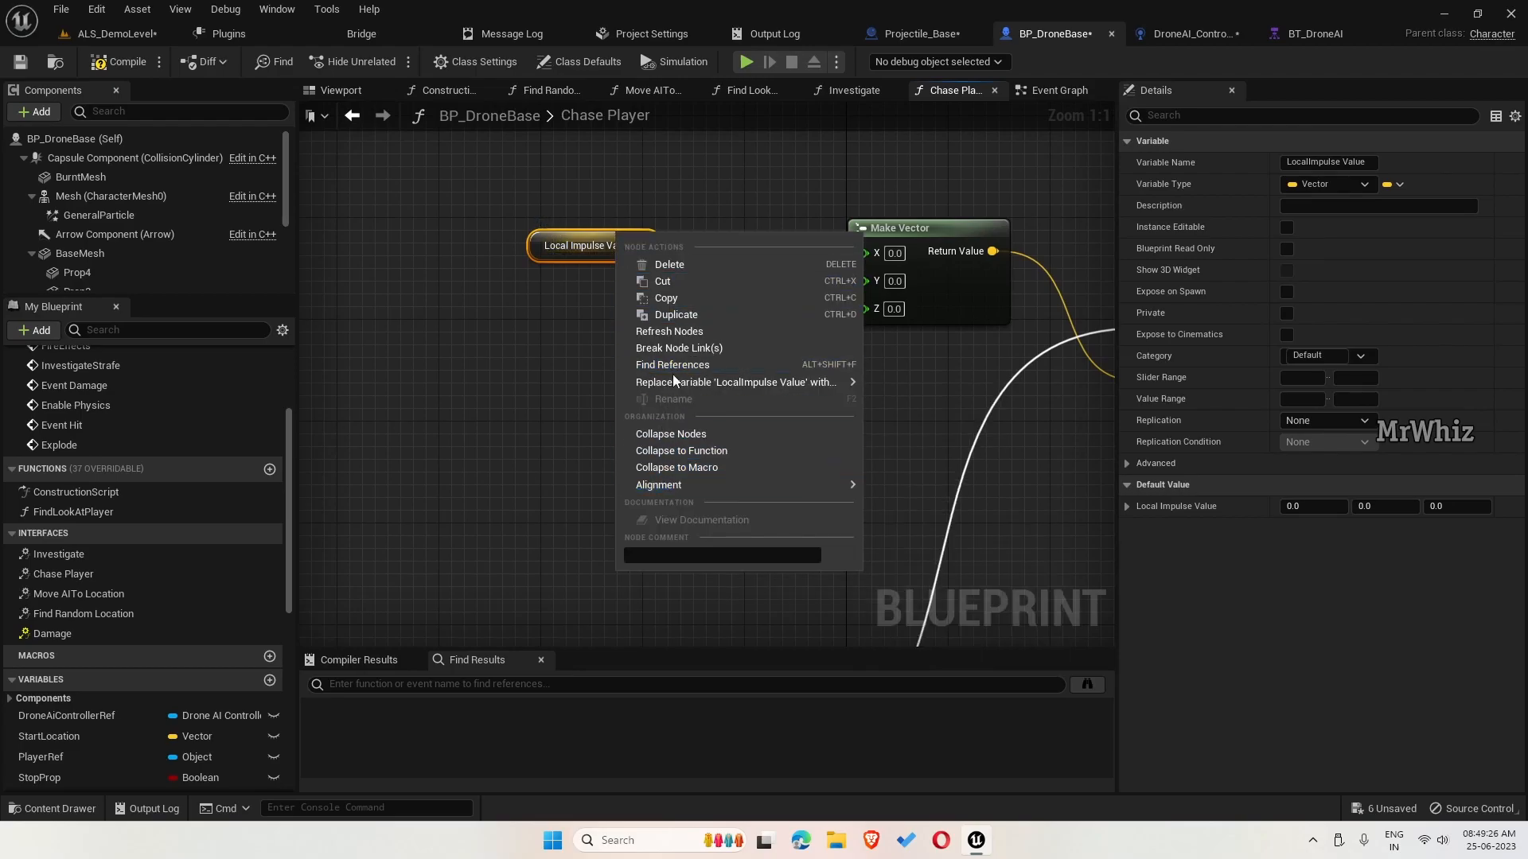
click(572, 327)
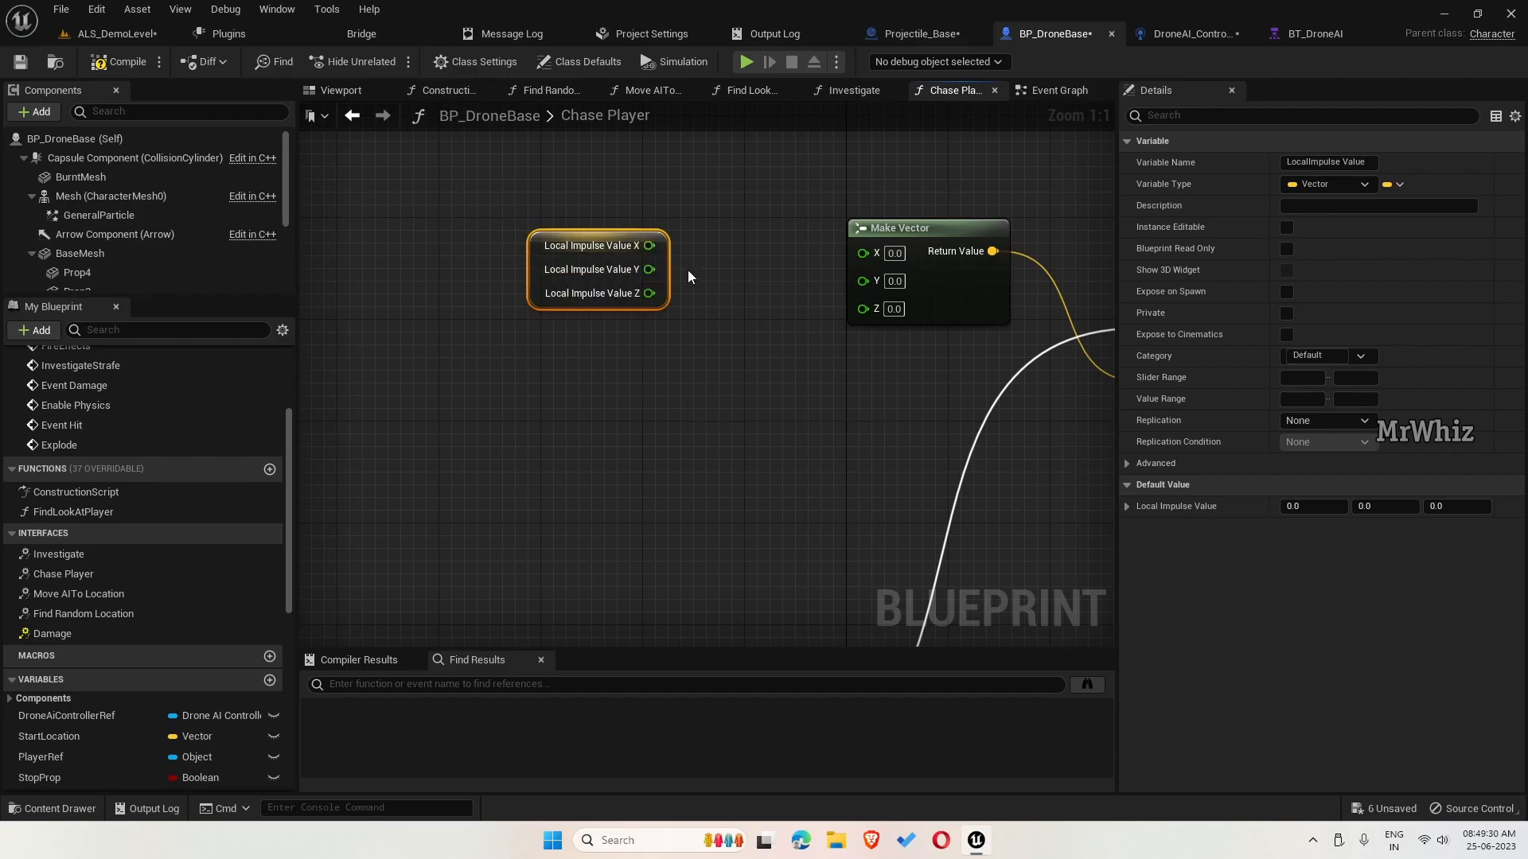
- Add Get Actor Location and split its return value into X, Y, Z
drag(651, 244, 860, 251)
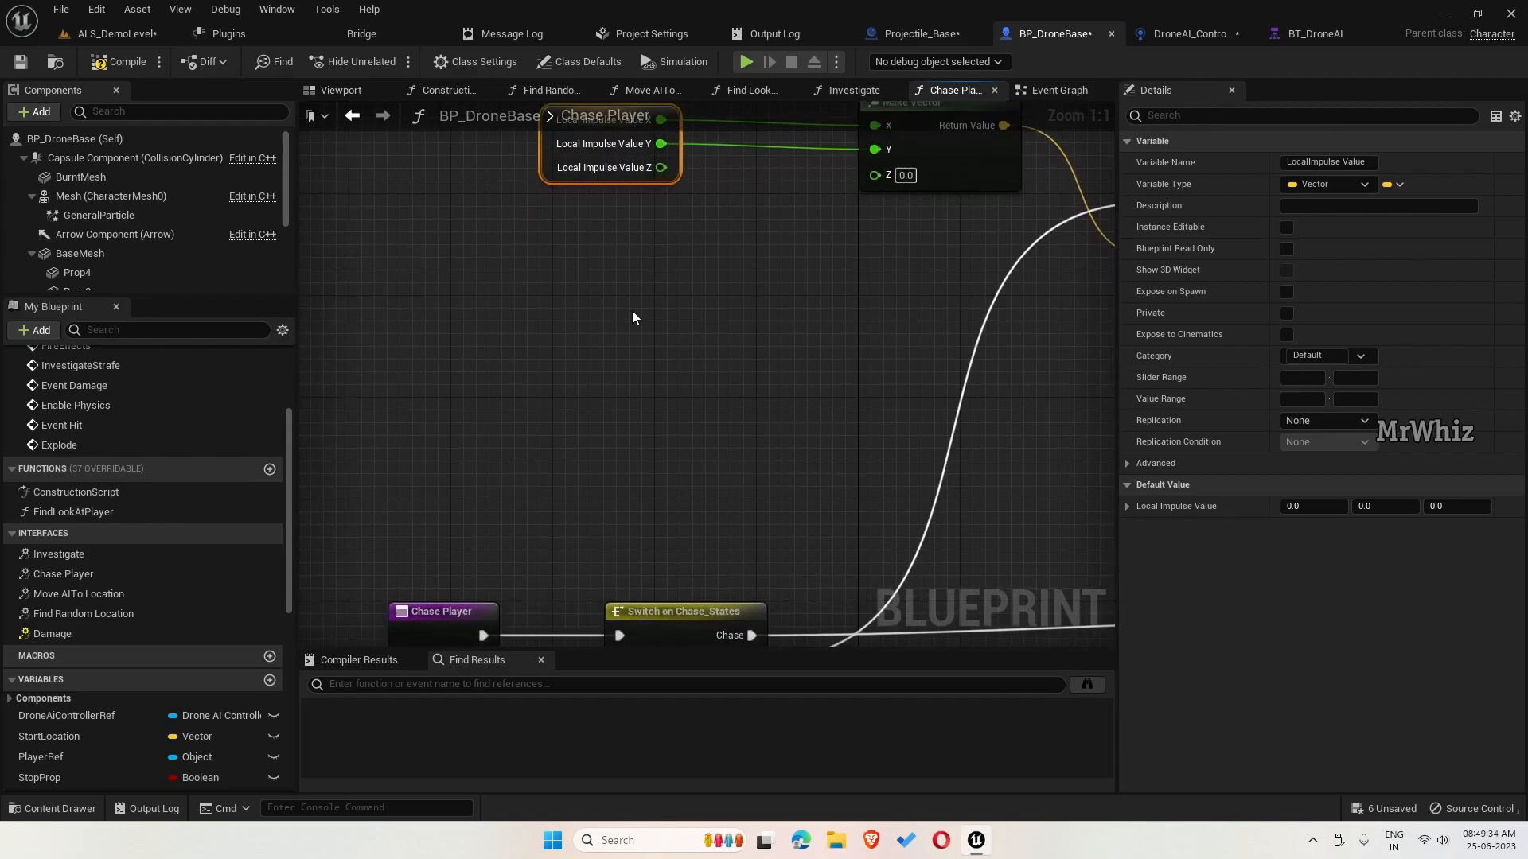
text(get)
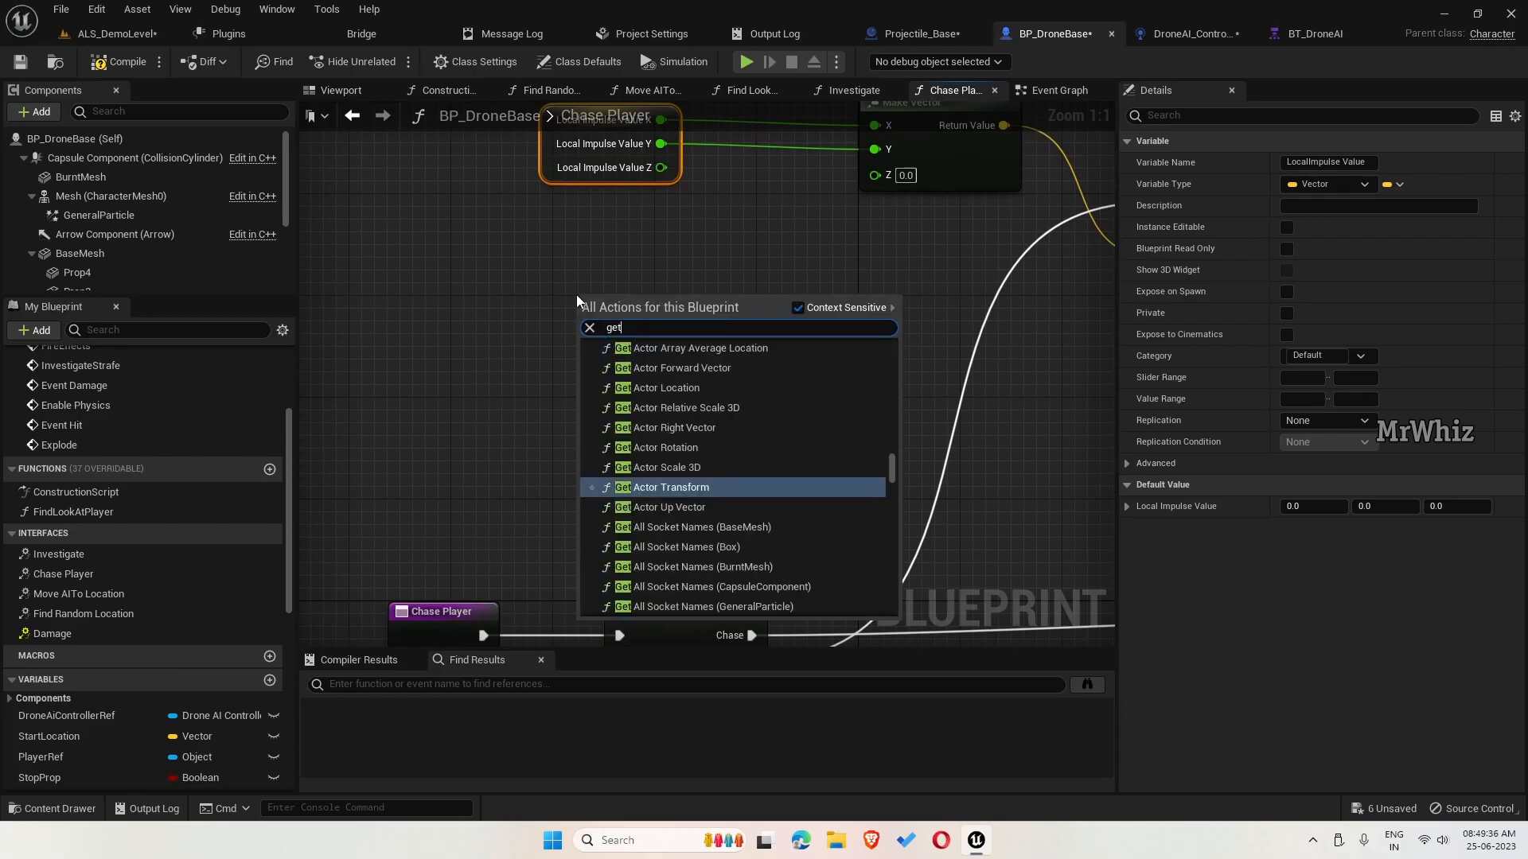
click(667, 386)
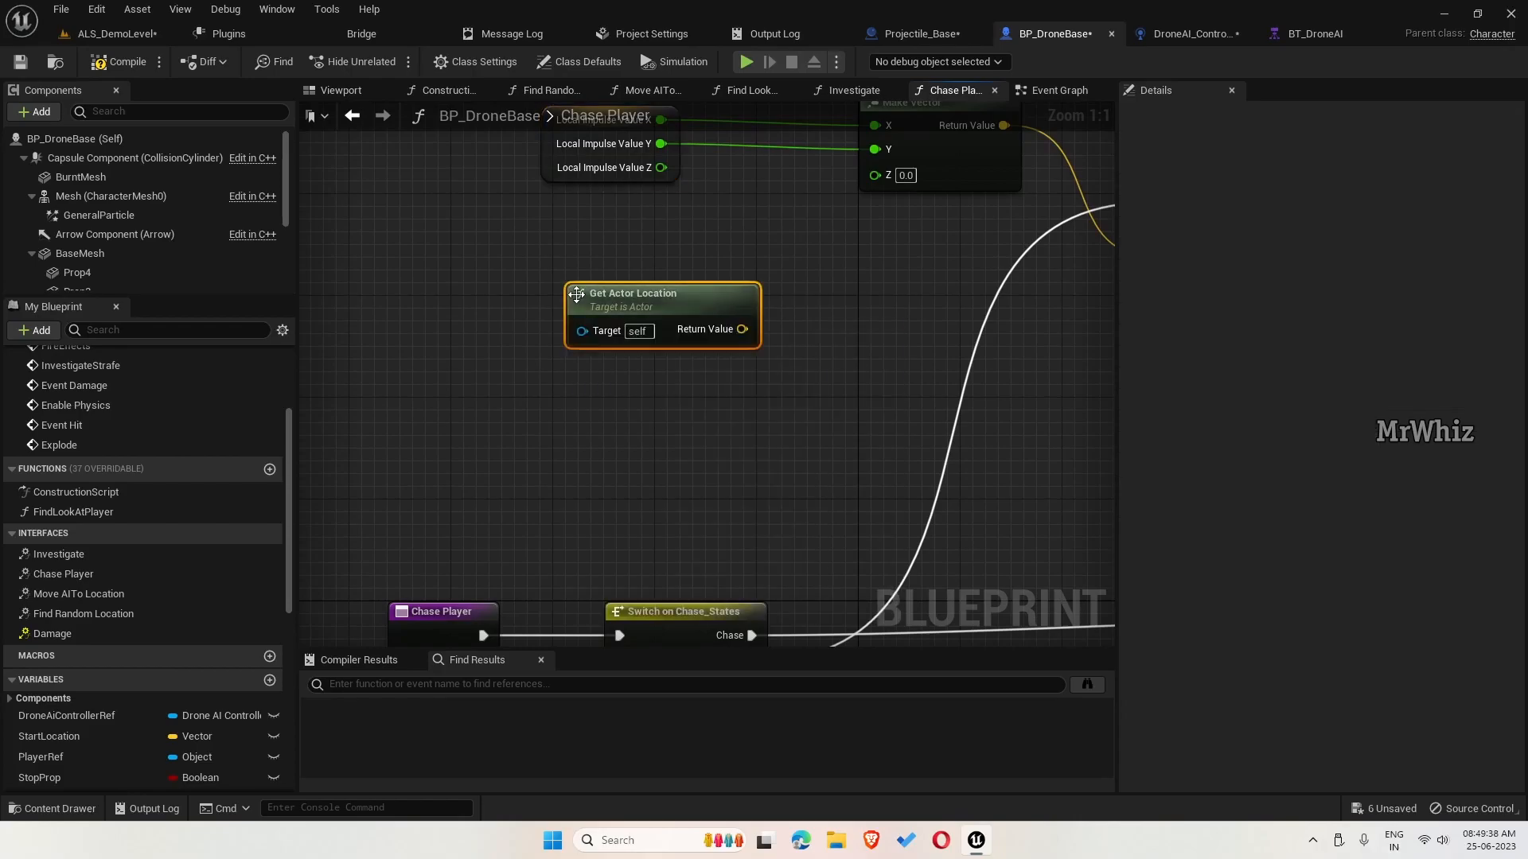
right_click(741, 329)
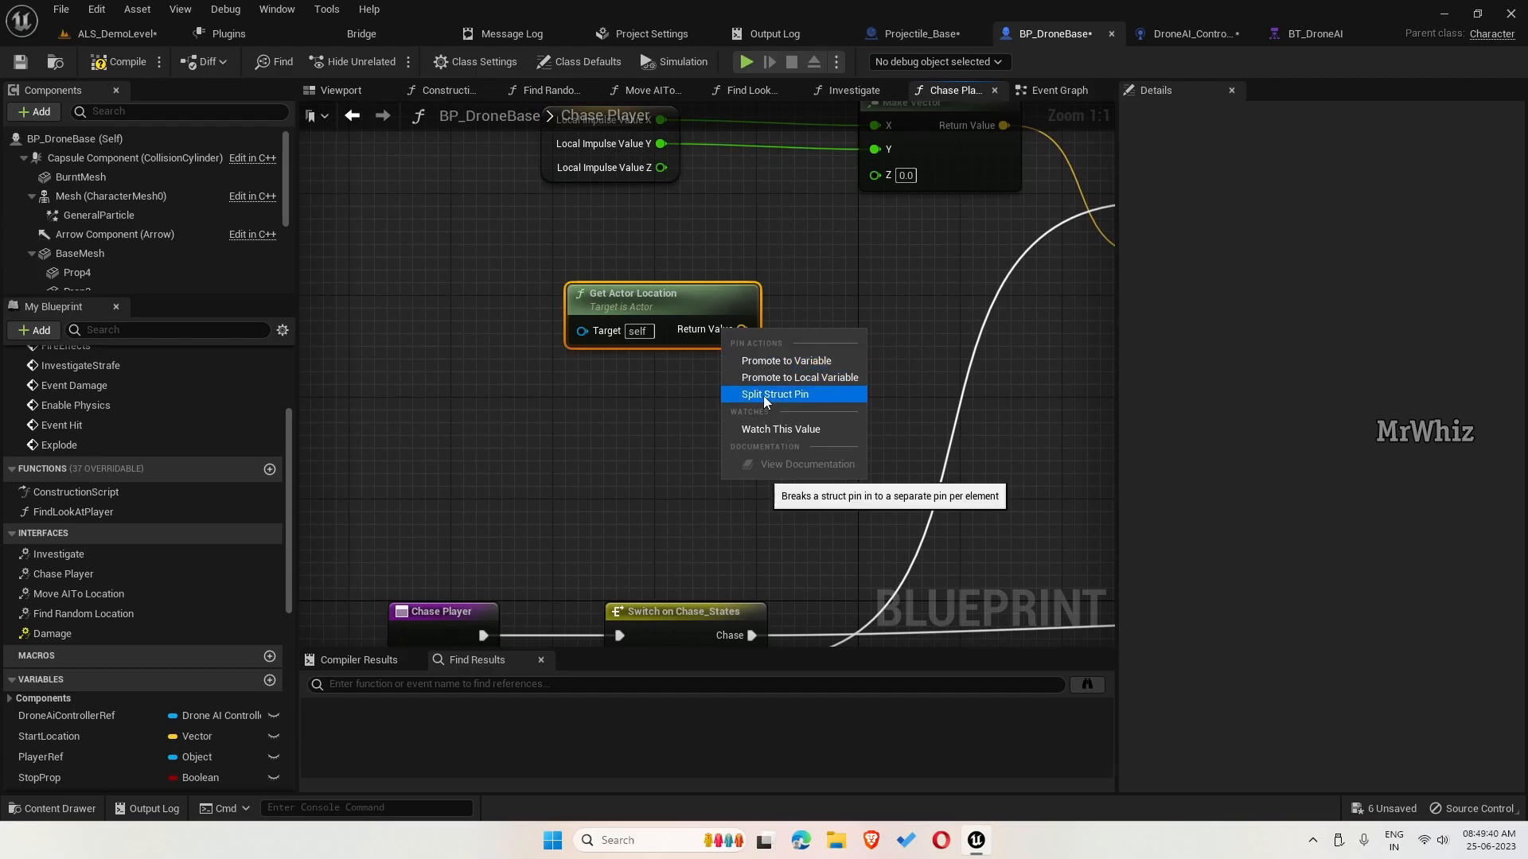
click(772, 394)
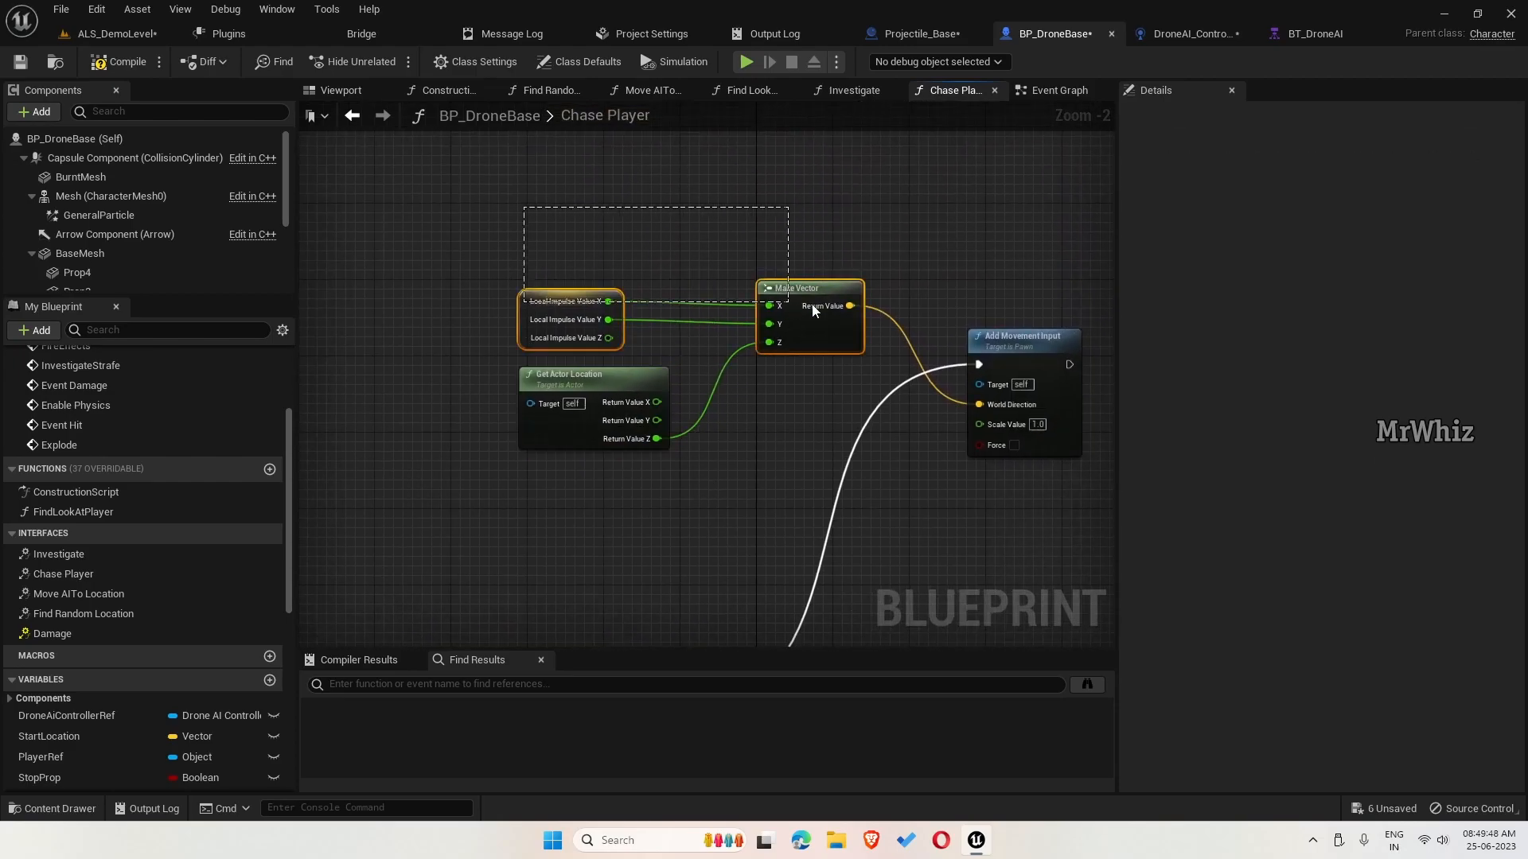
scroll(down, 3)
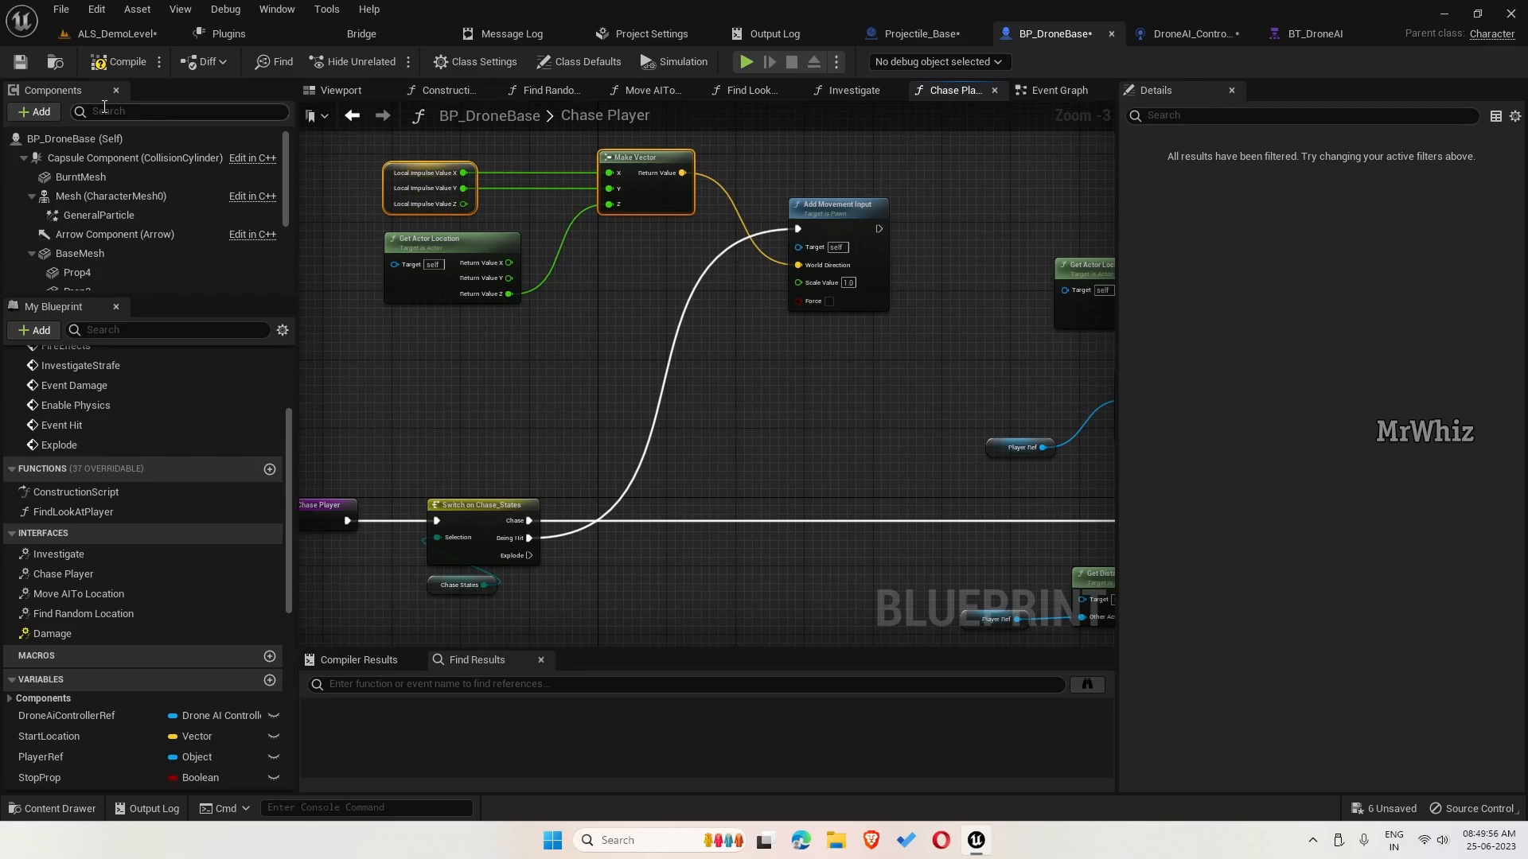
scroll(down, 3)
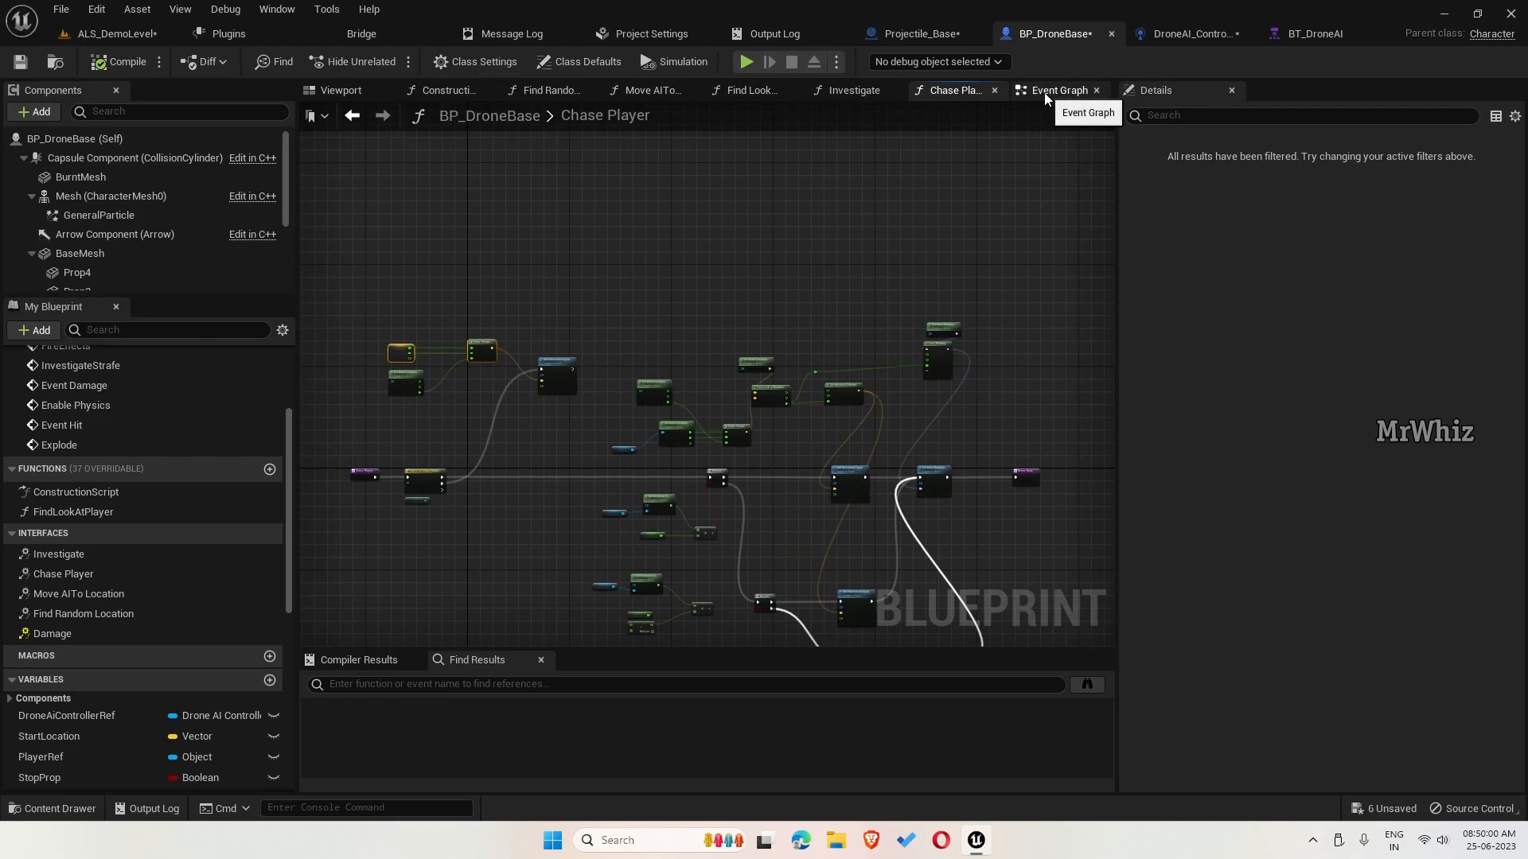
- Create a DestroyDrone custom event in the Event Graph and connect a Branch after it
click(1055, 90)
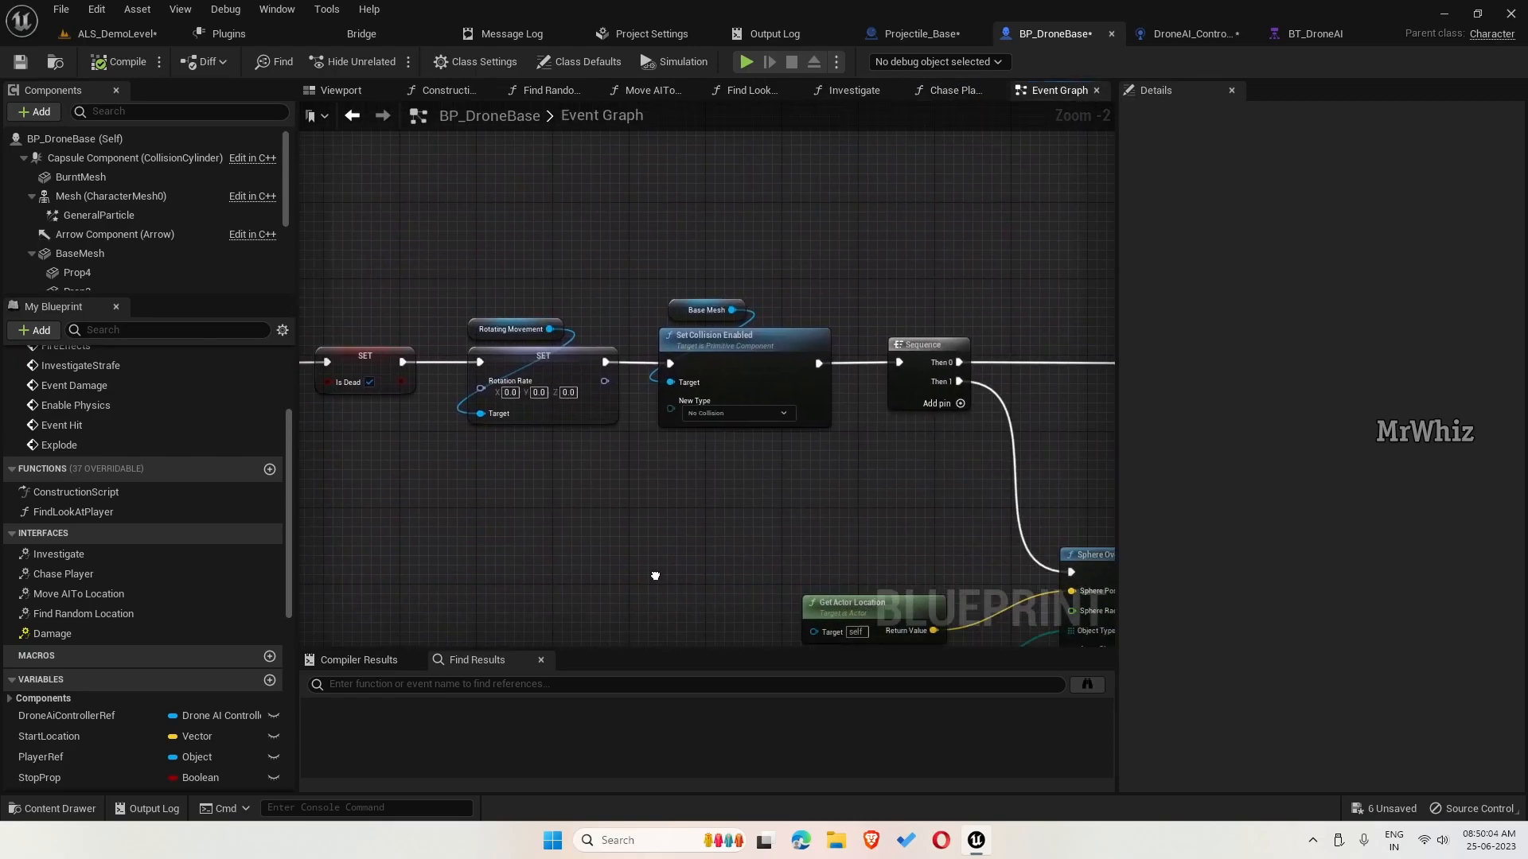
scroll(down, 3)
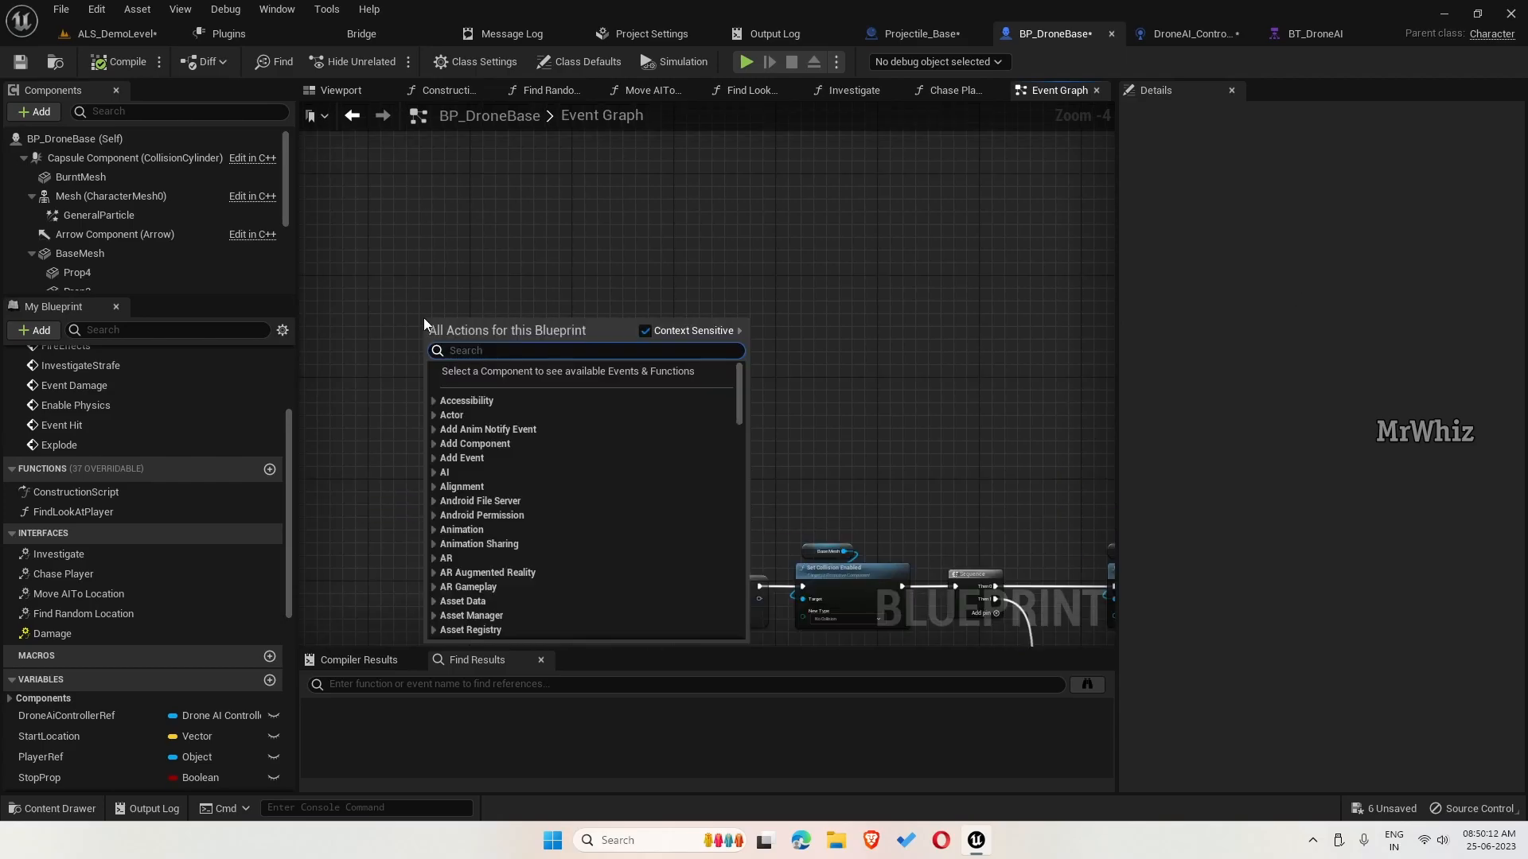
text(custom even)
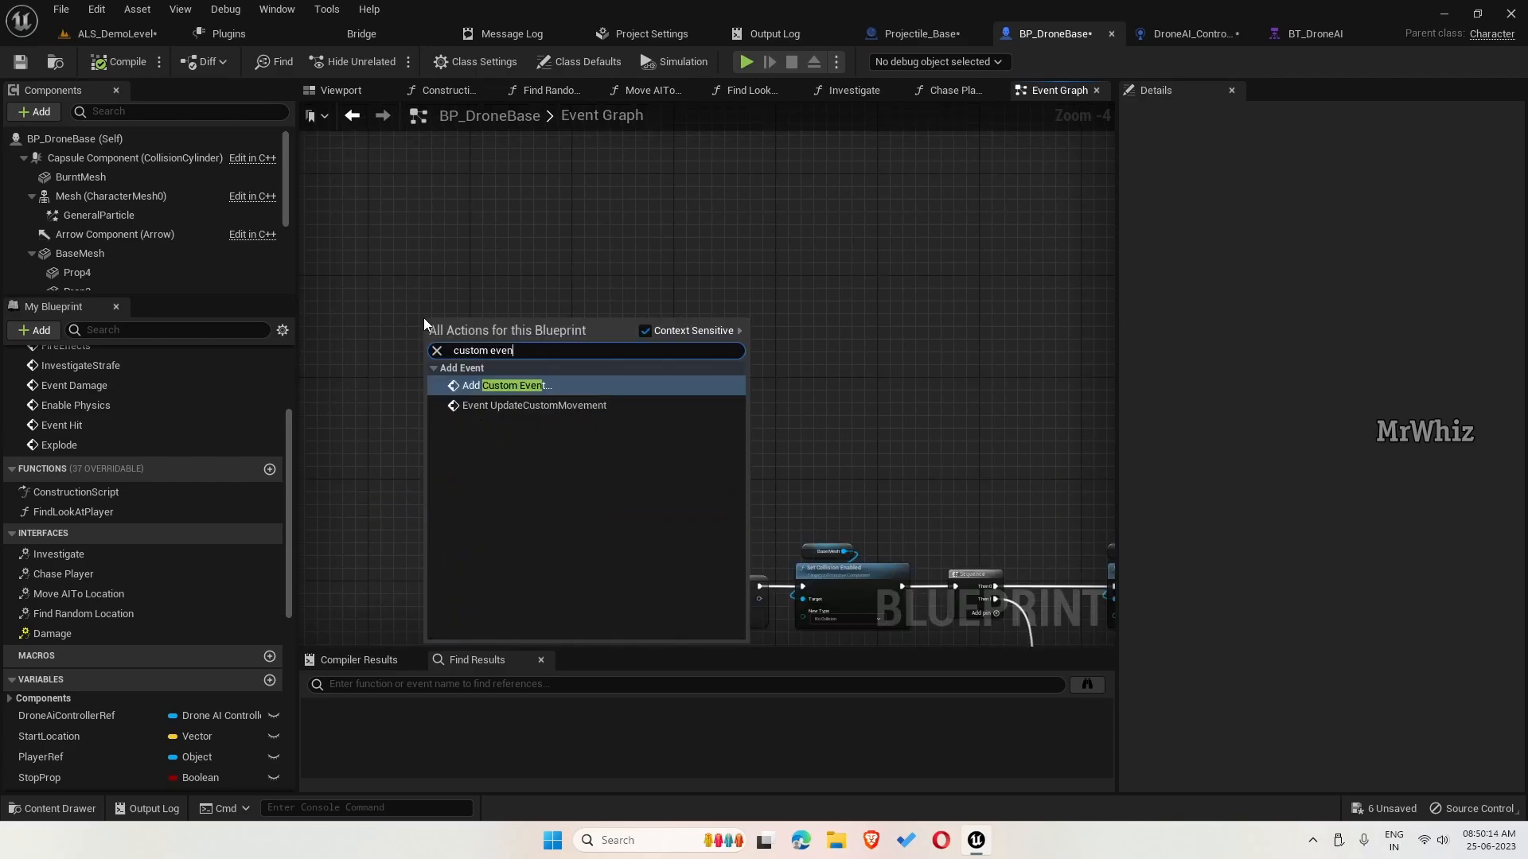
click(513, 385)
text(DestroyDrone)
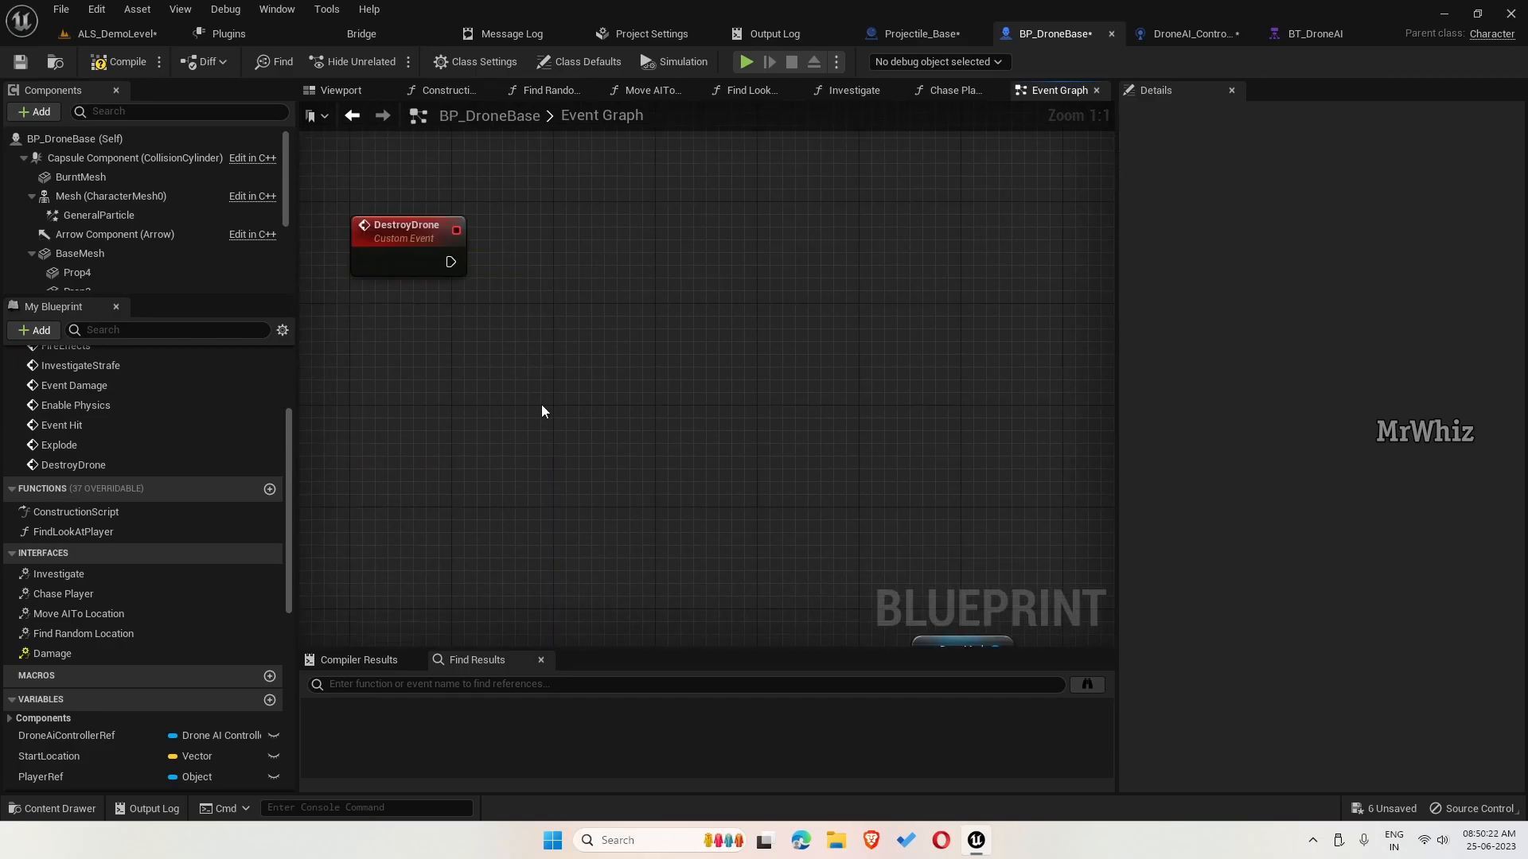
drag(451, 261, 728, 273)
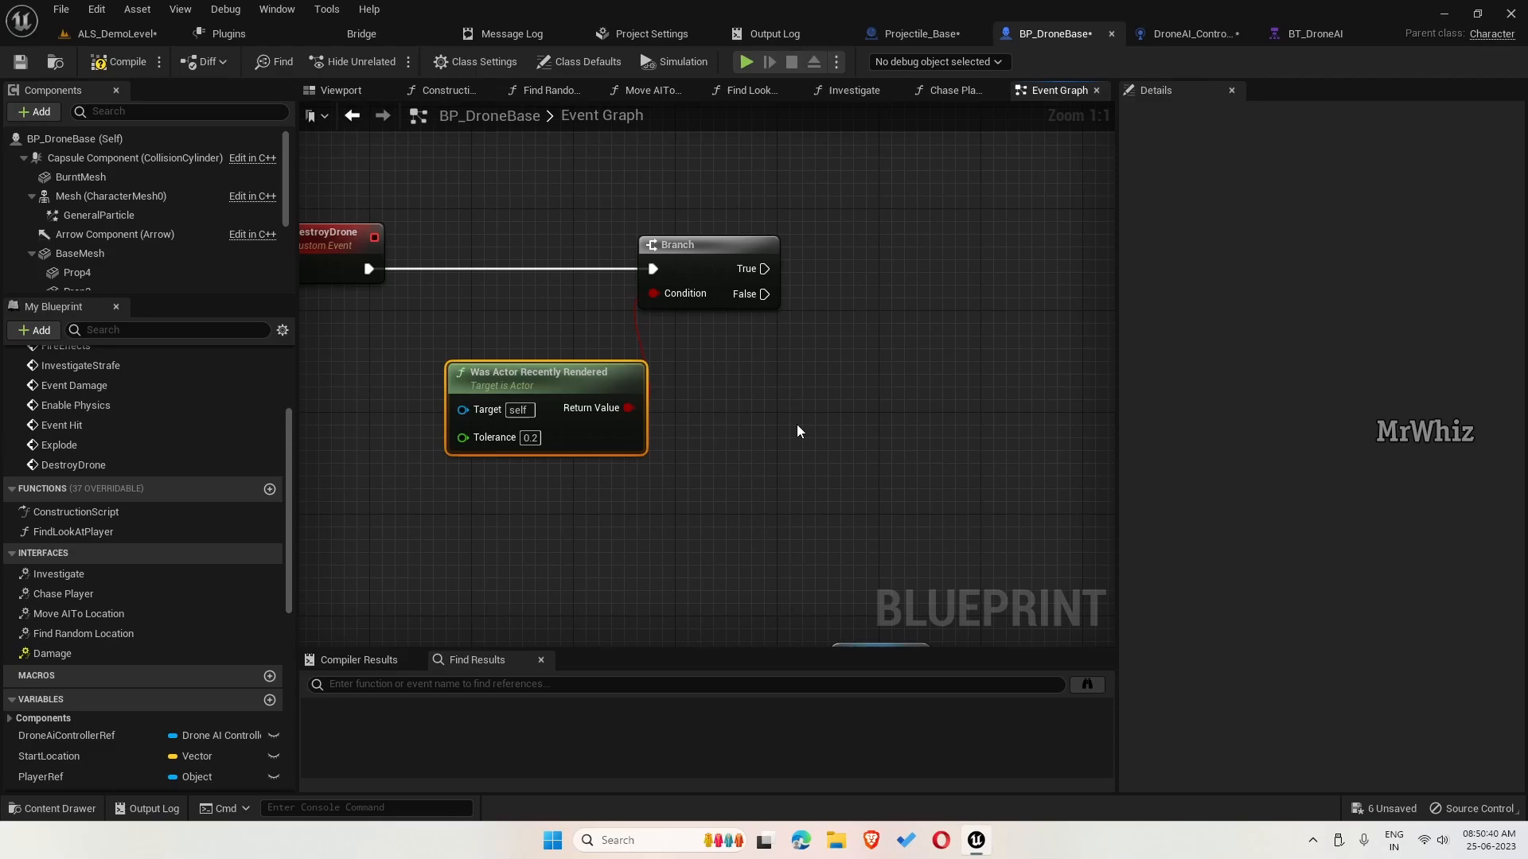
- Call Destroy Actor from the Branch's False output
drag(767, 293, 844, 409)
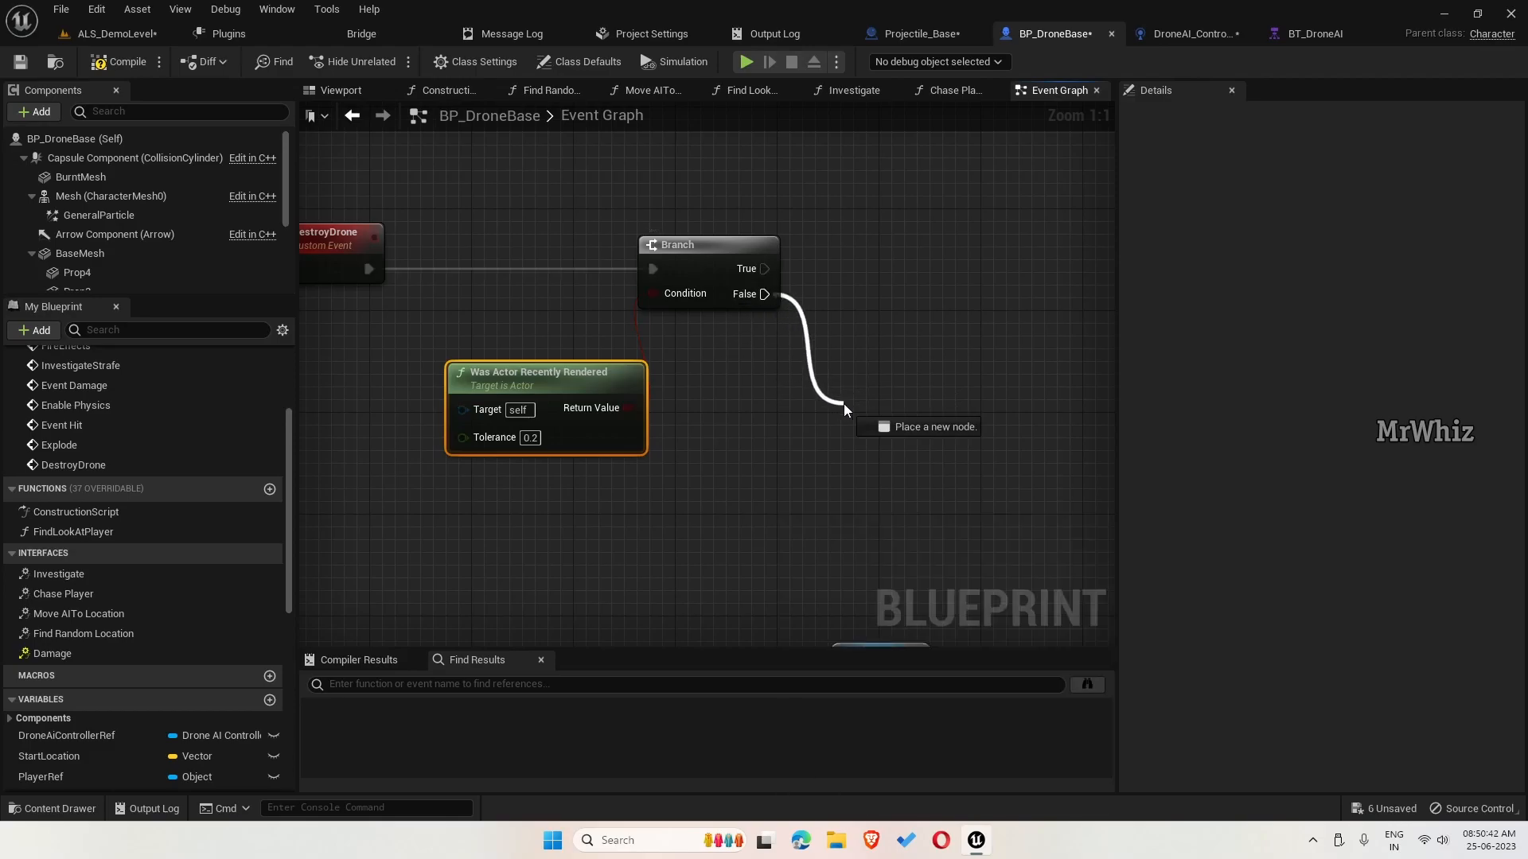
text(destr)
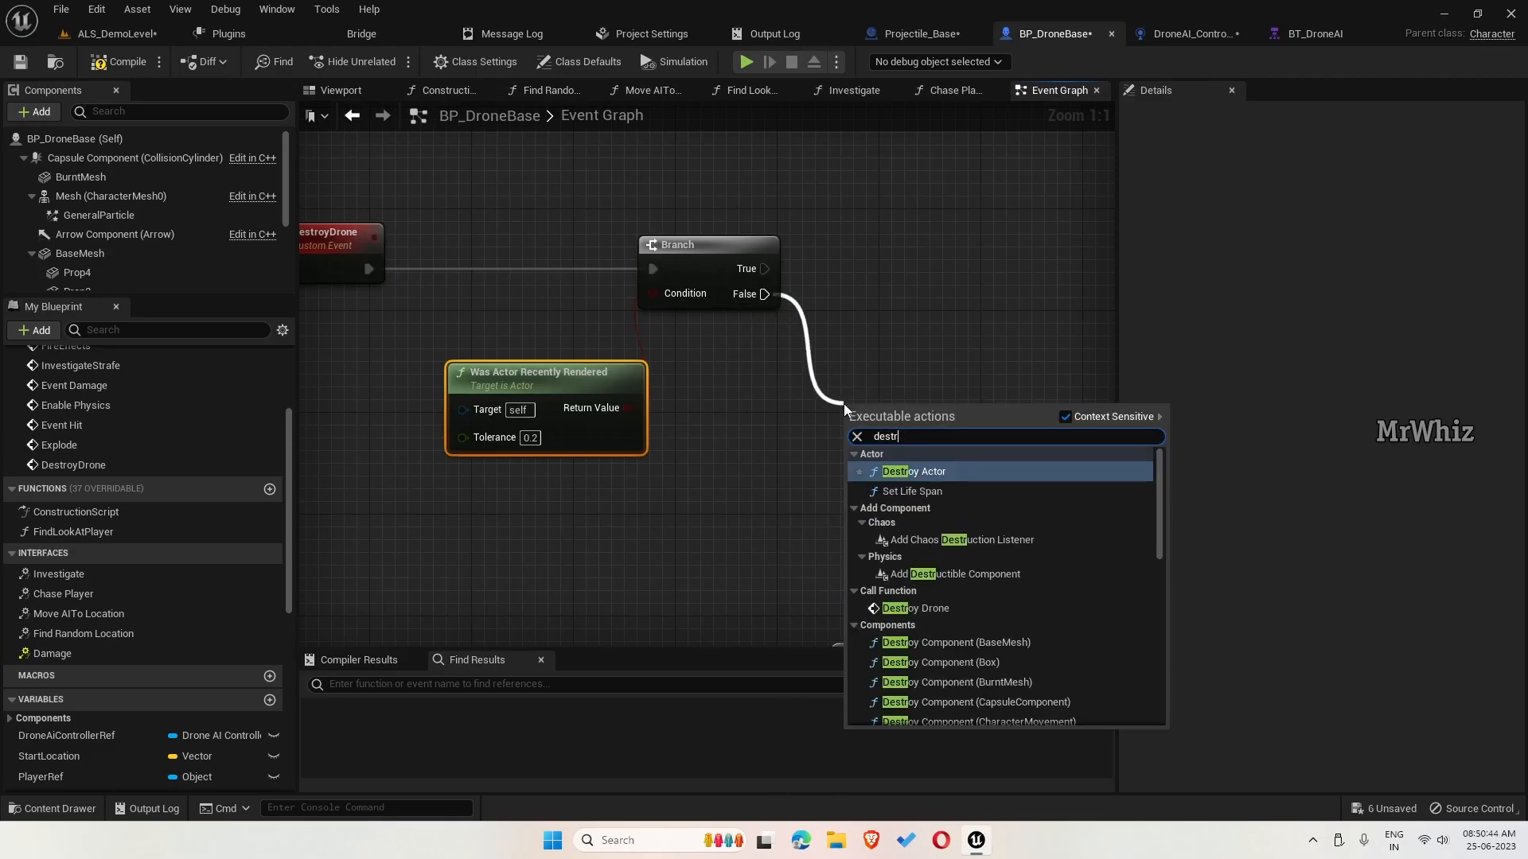
click(912, 470)
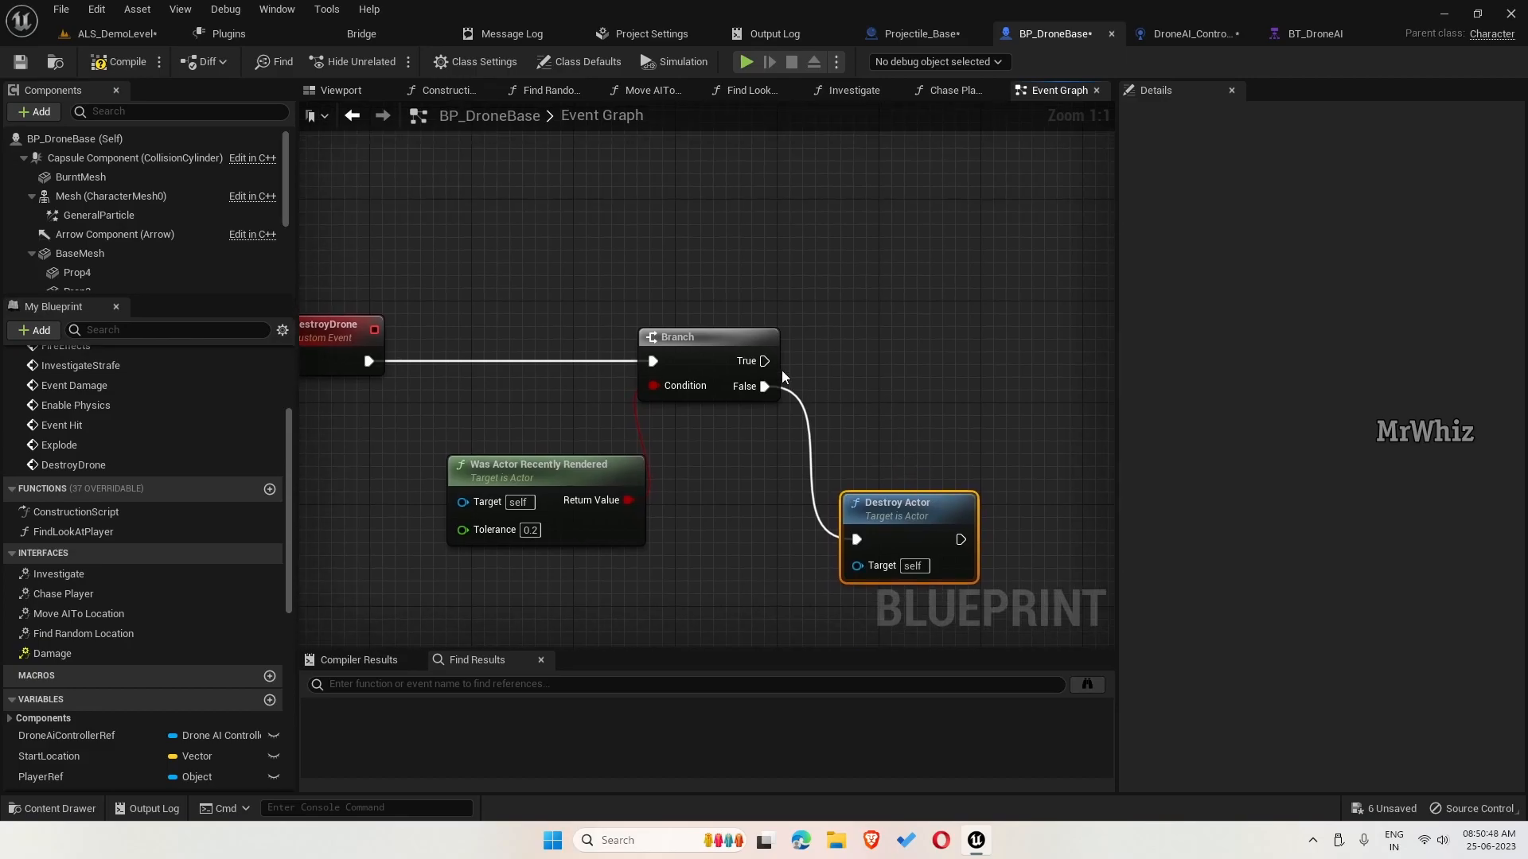
- On True, add a Set Timer by Event re-firing DestroyDrone after 1.0 second
text(set timer)
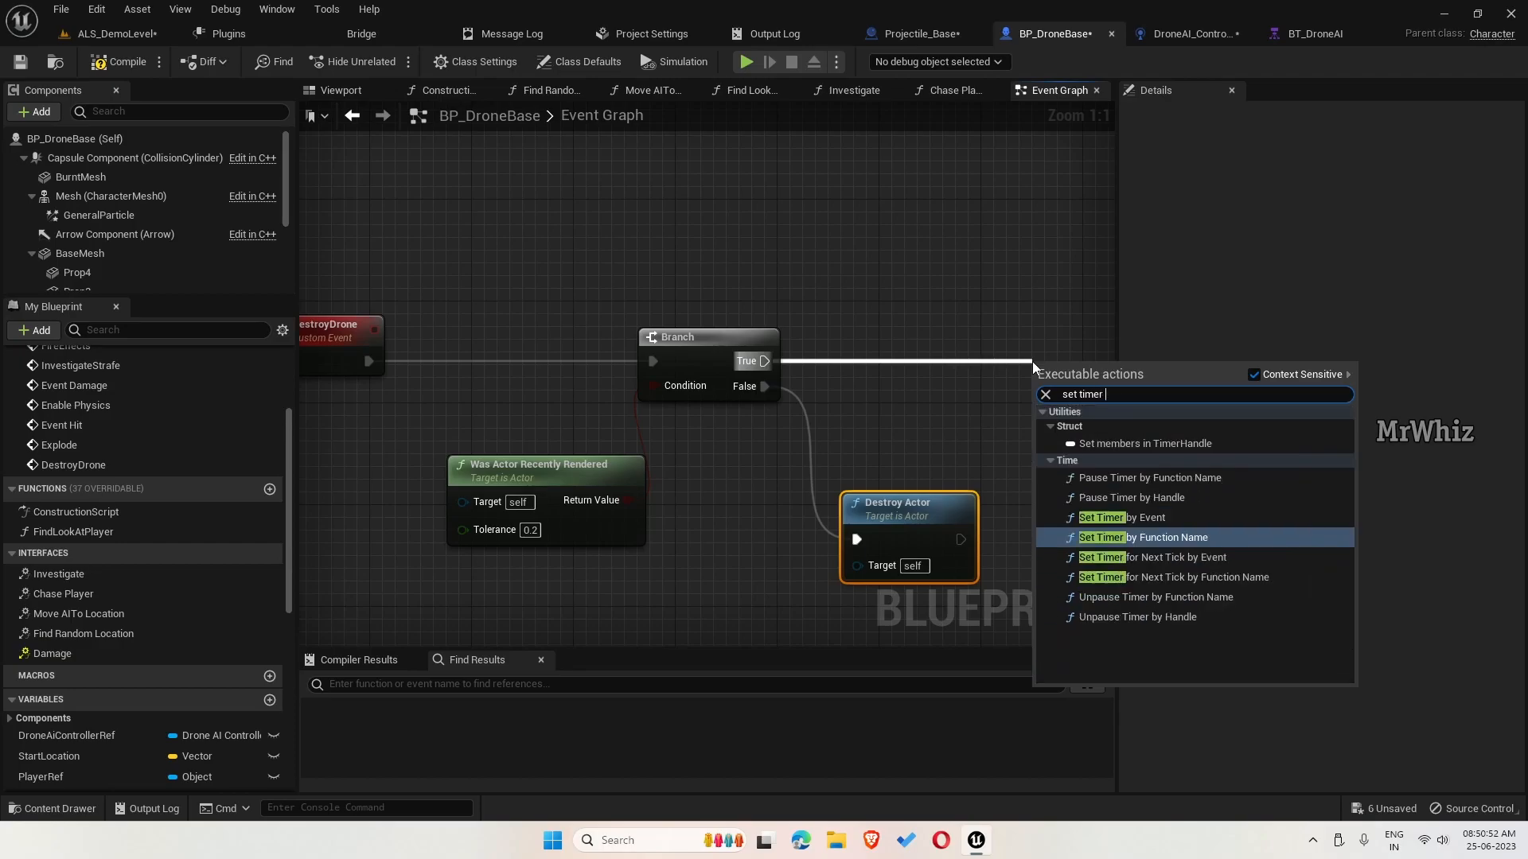
mouse_move(1101, 518)
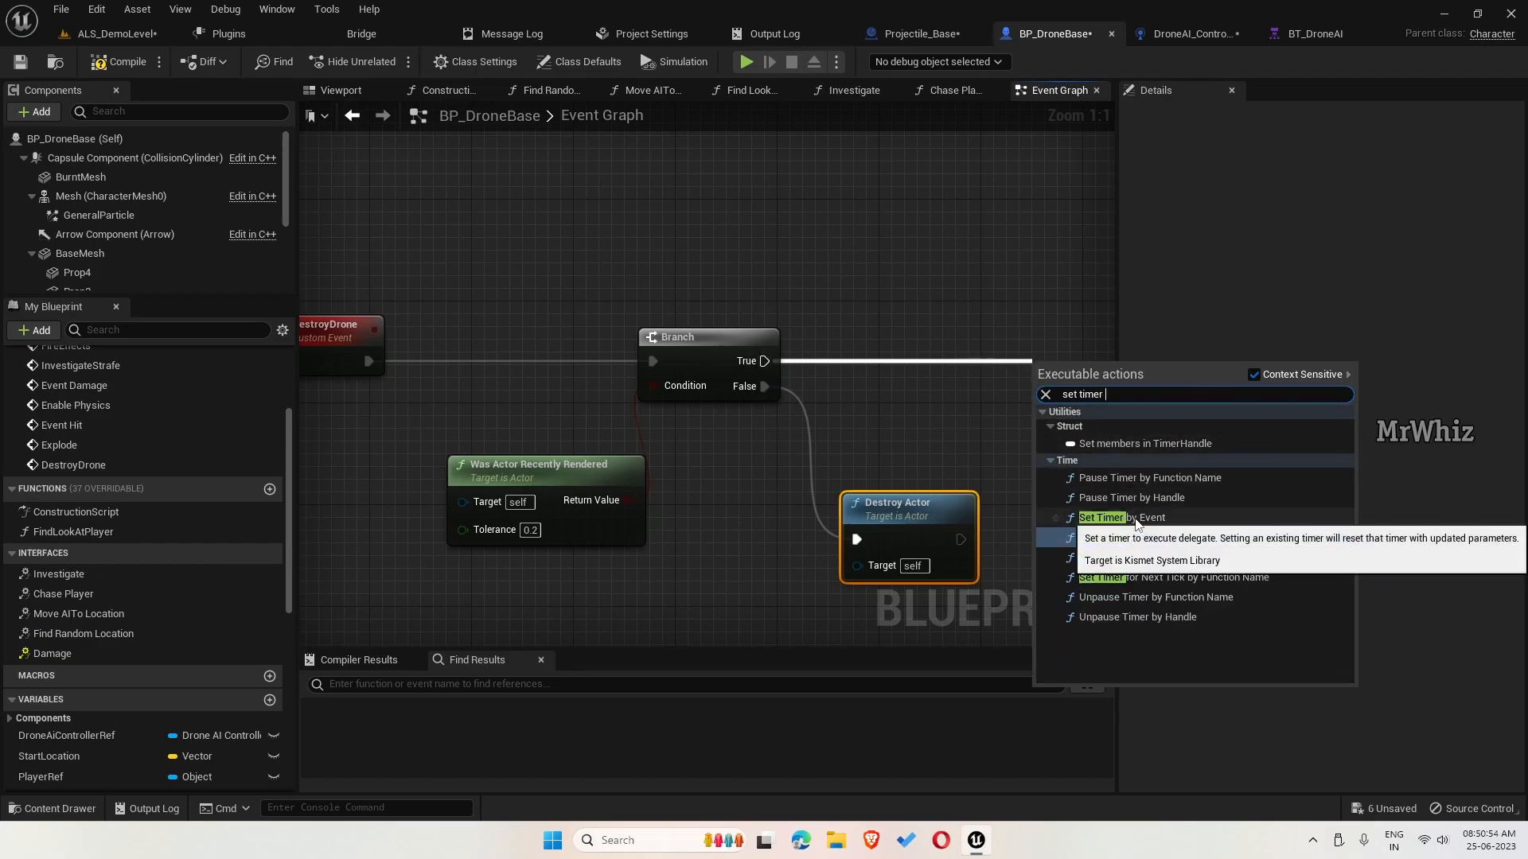
click(1119, 517)
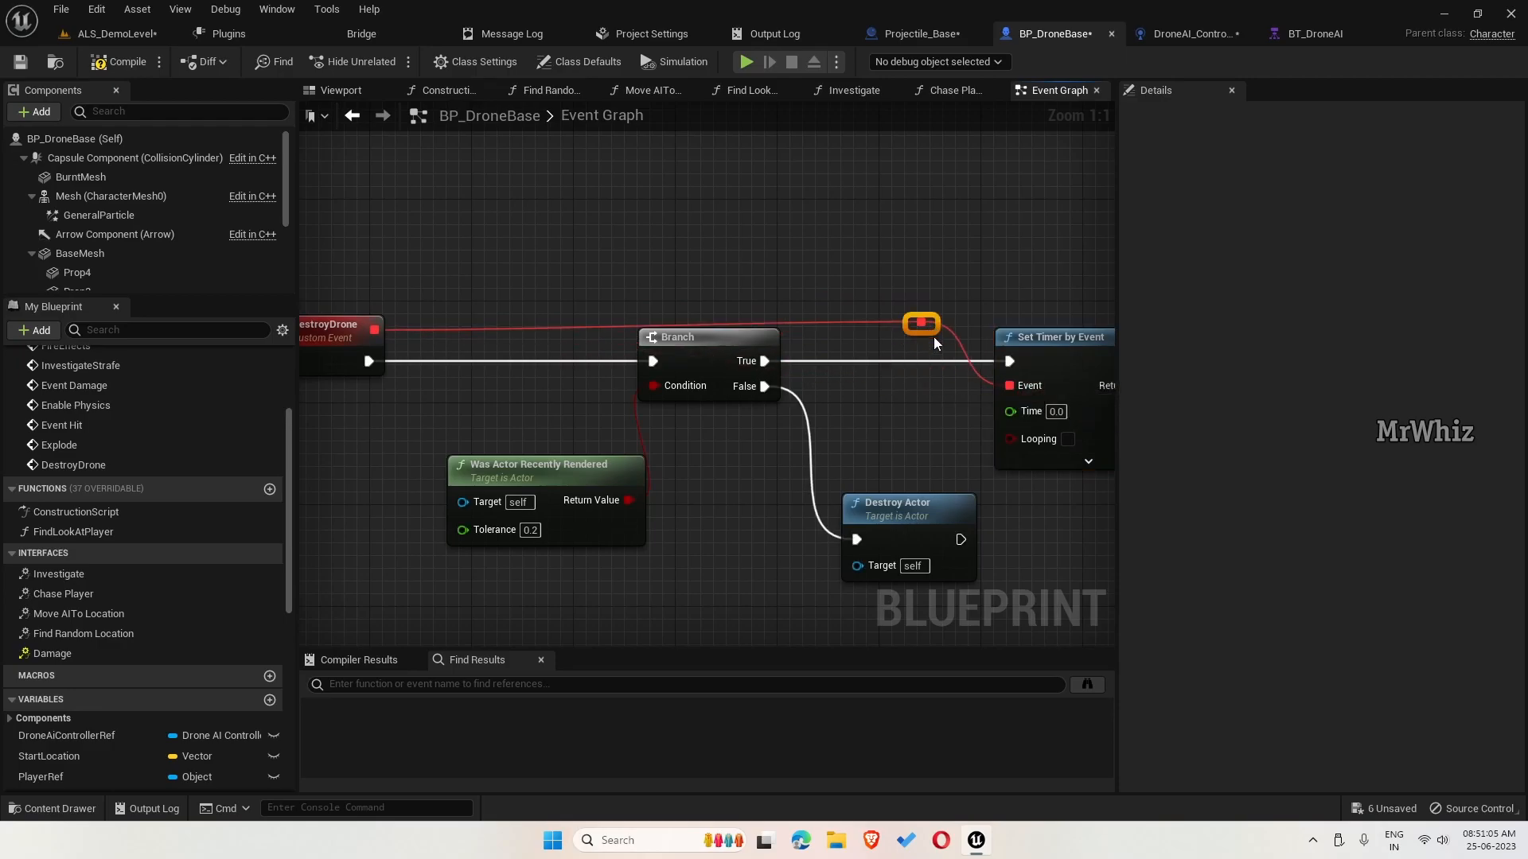
mouse_move(1046, 389)
text(1)
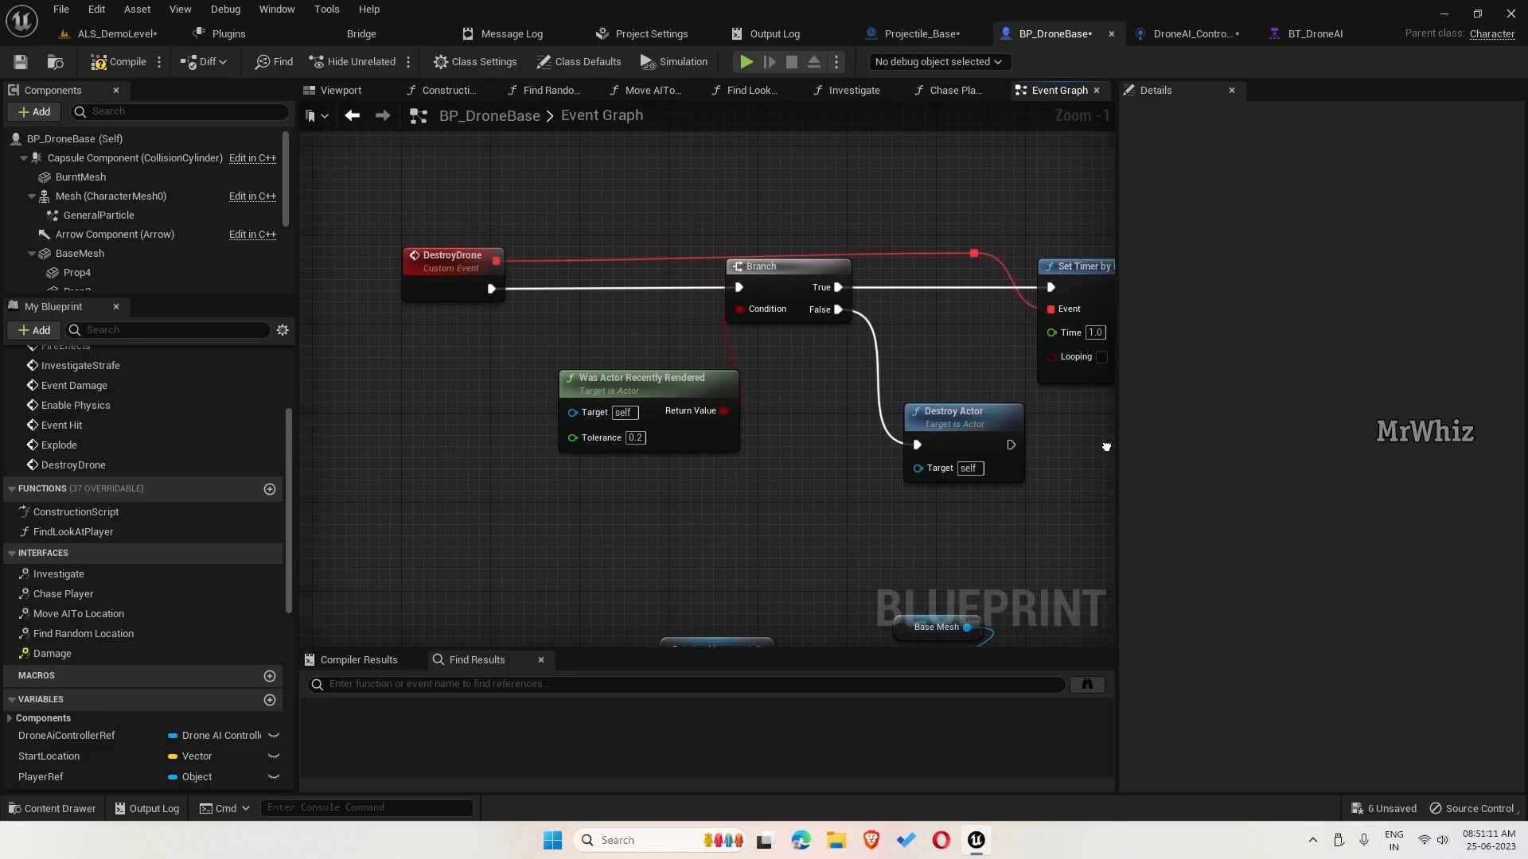
scroll(down, 3)
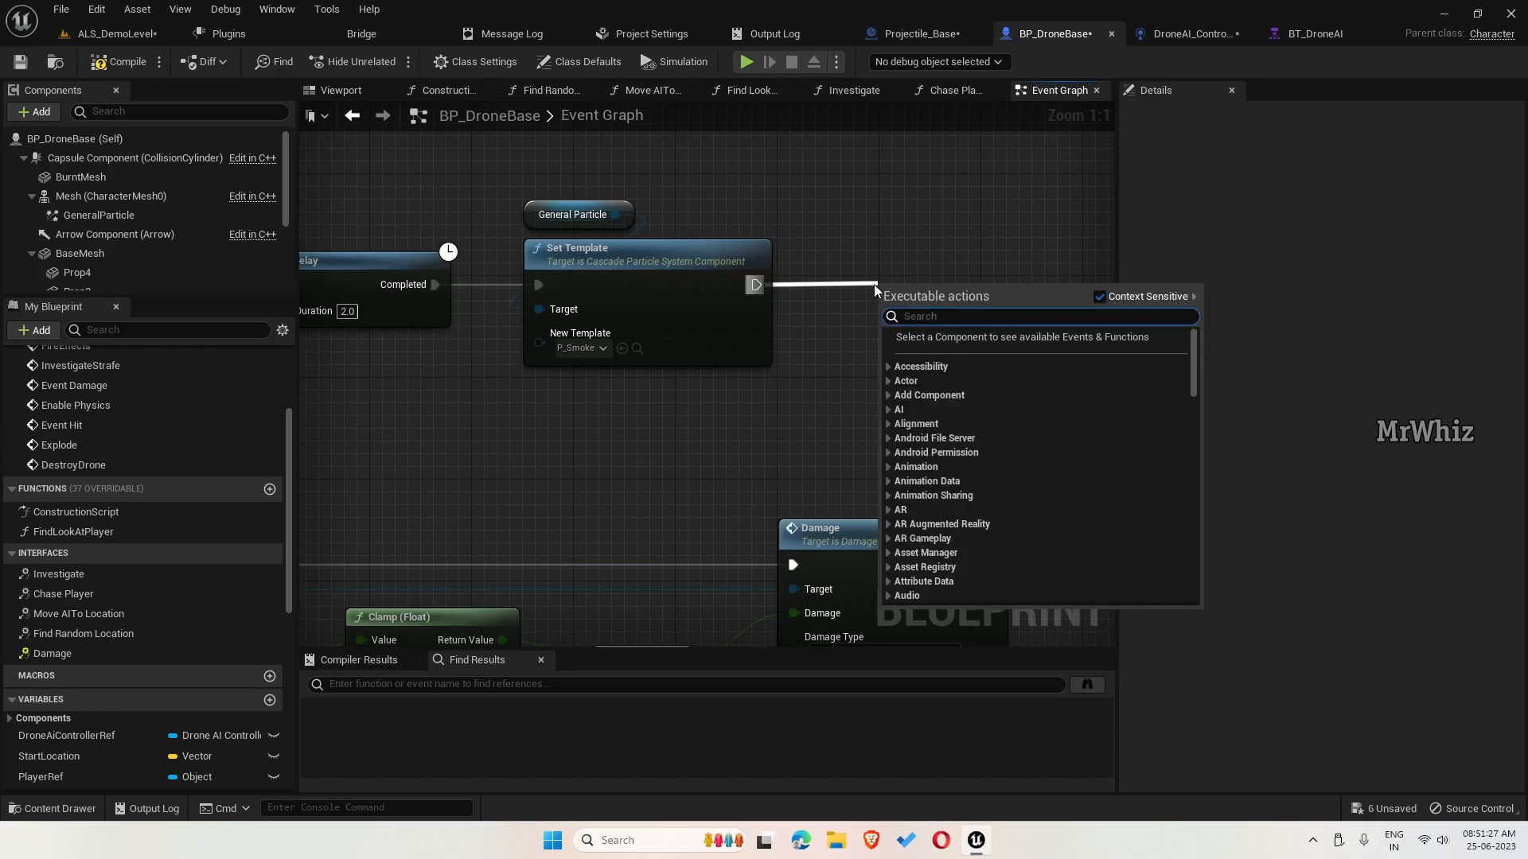
- Call Destroy Drone after Set Template, compile, and play ALS_DemoLevel
text(destr)
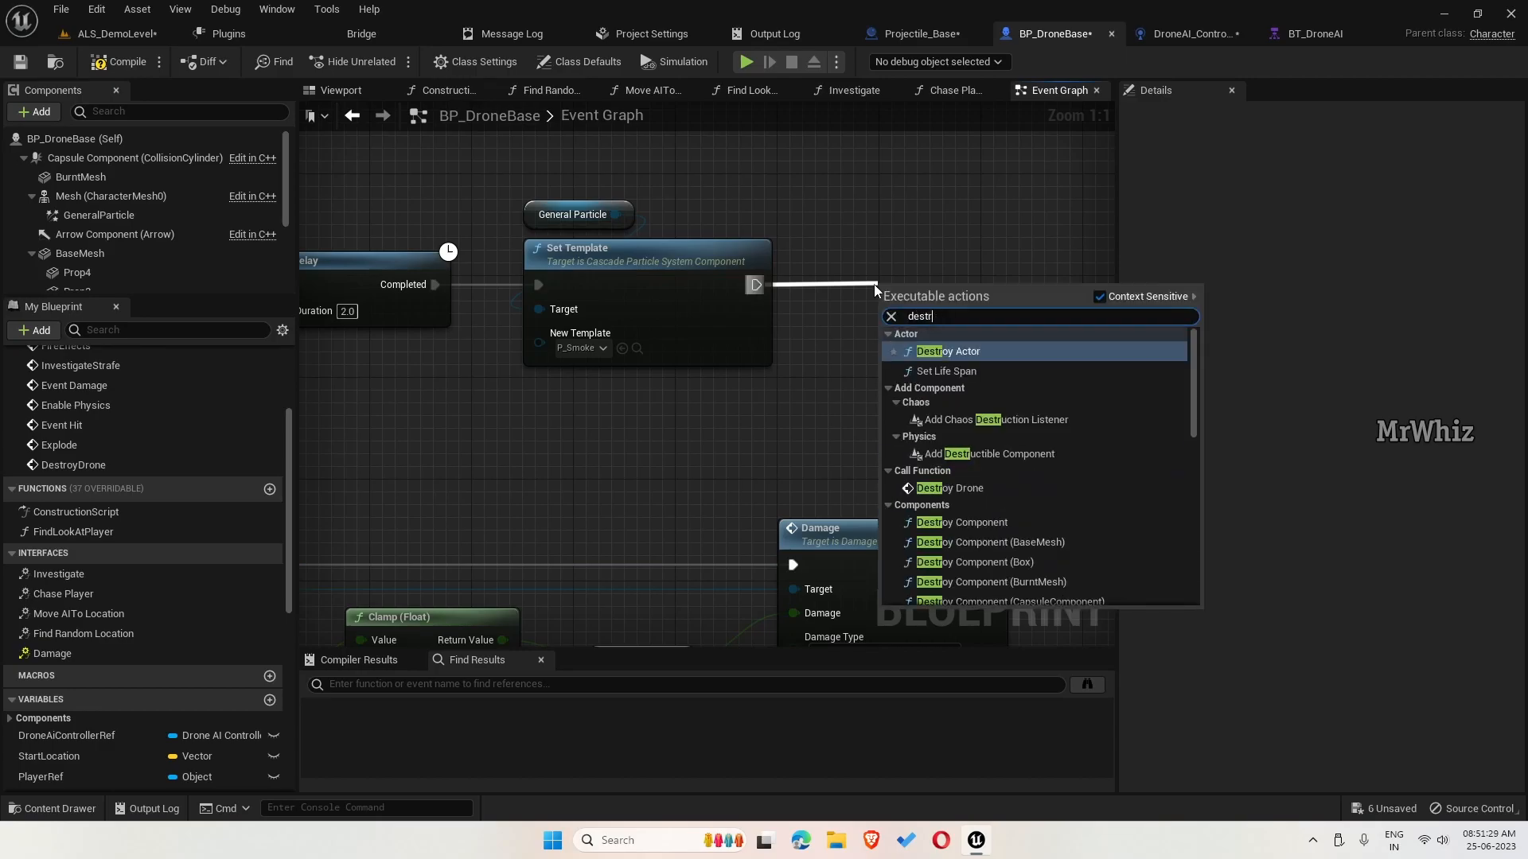
text(o)
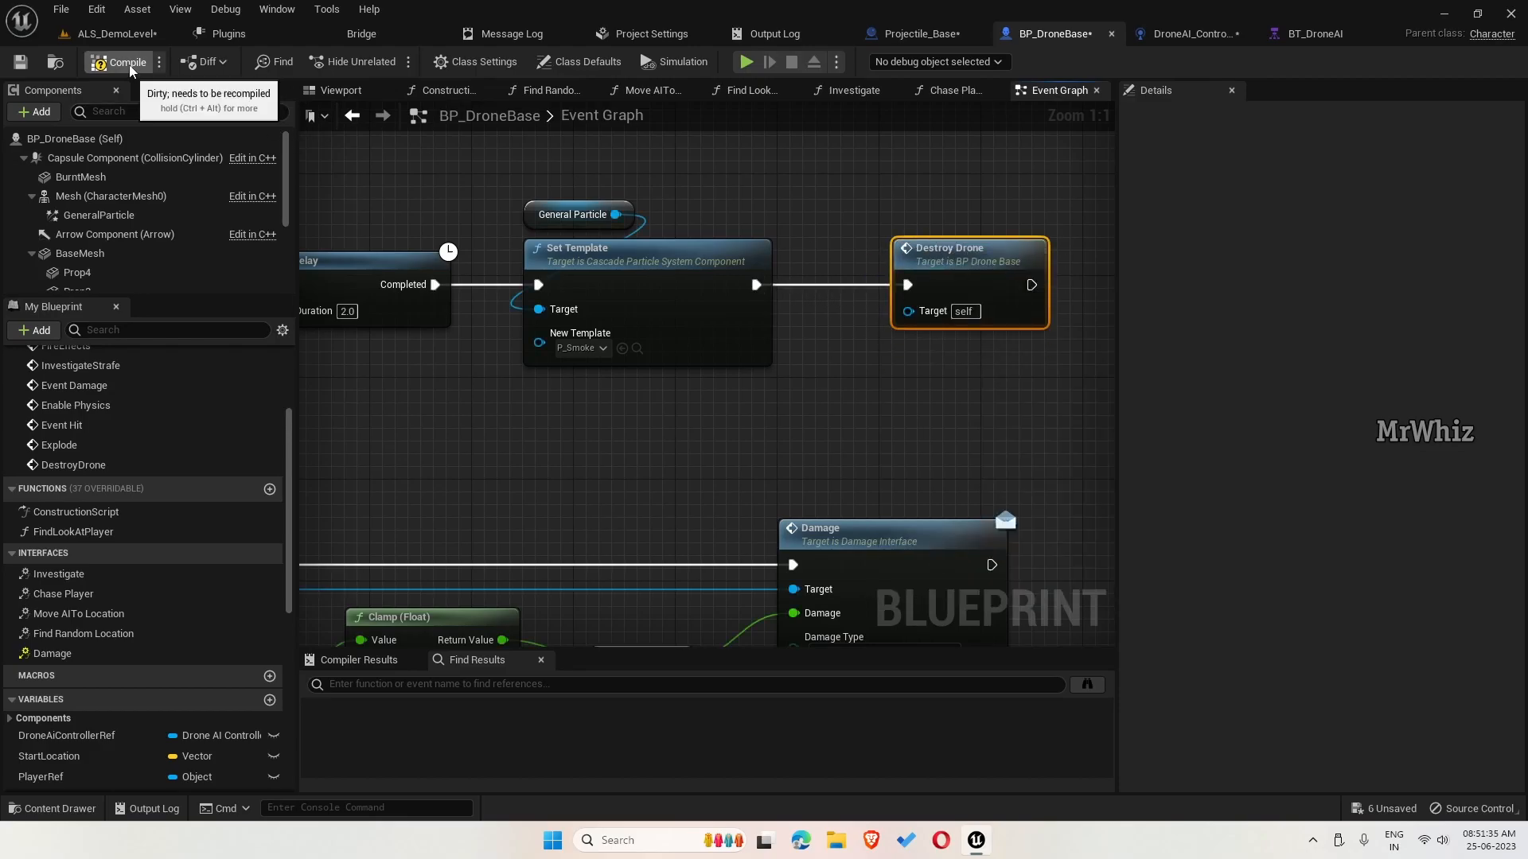
click(116, 33)
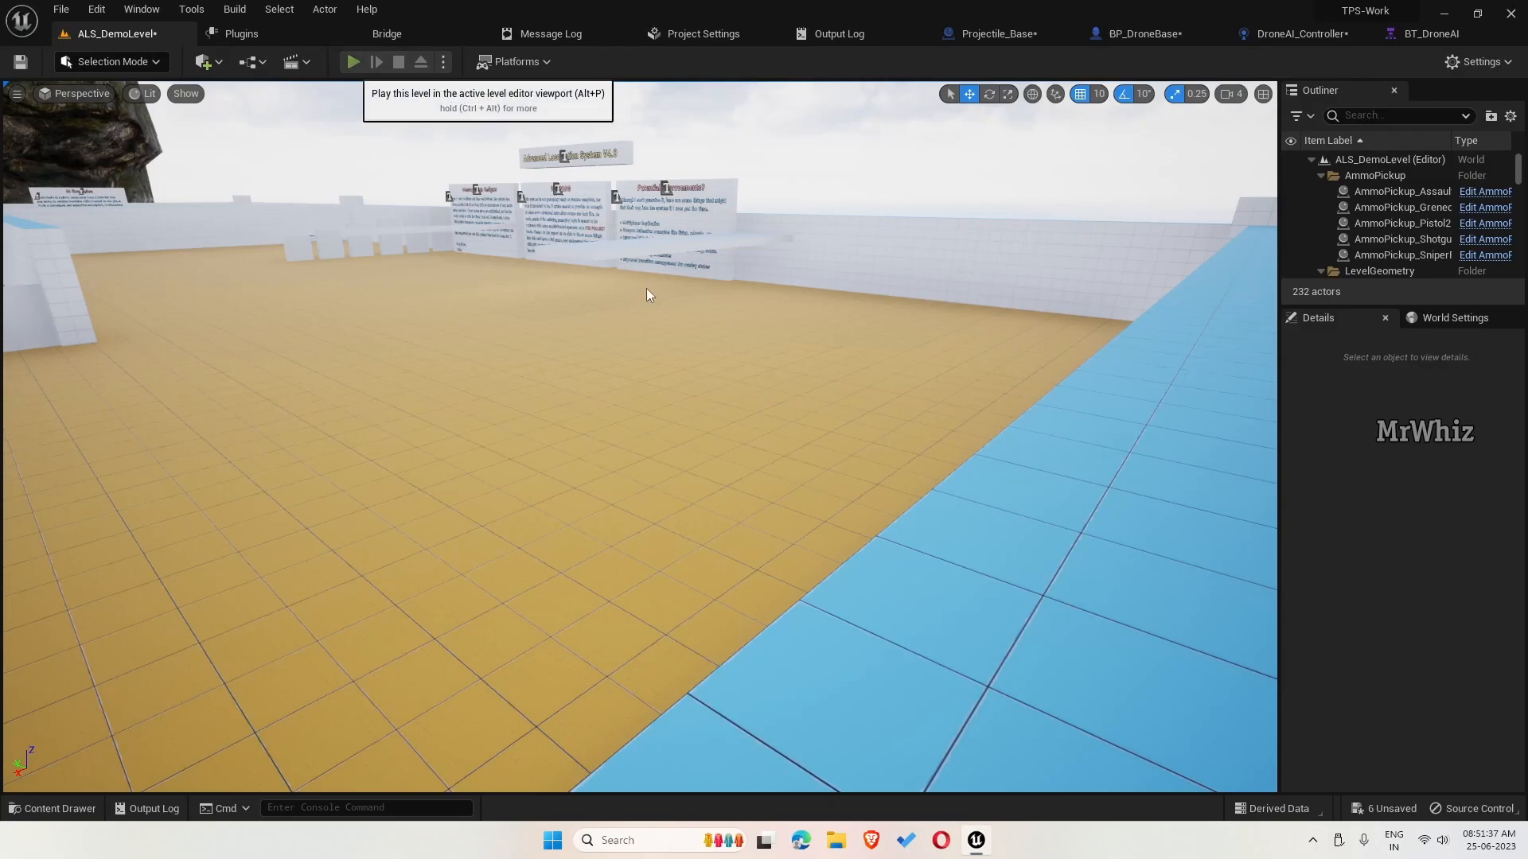
click(352, 61)
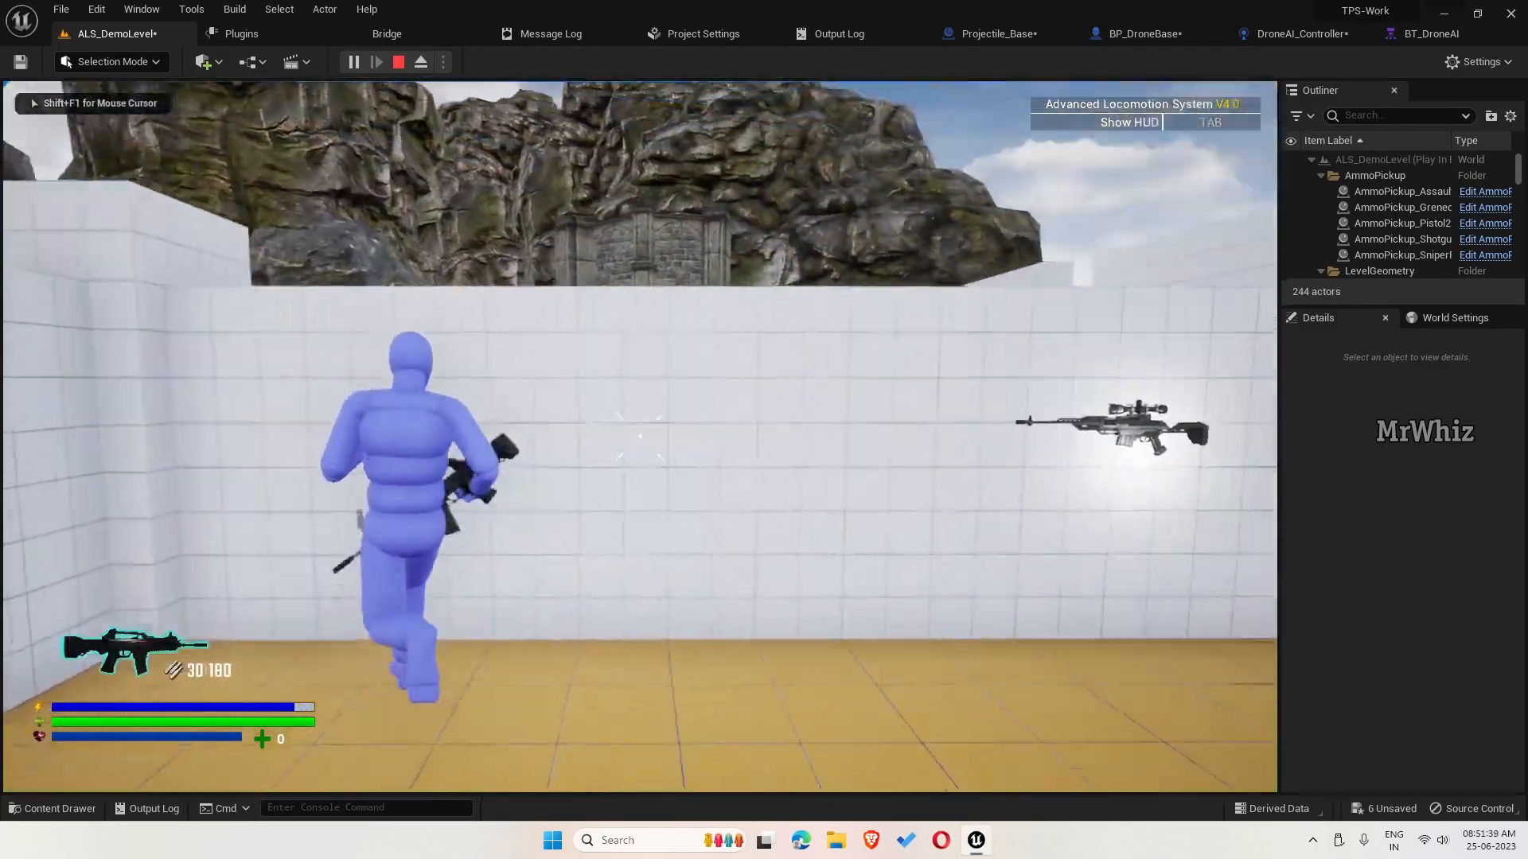